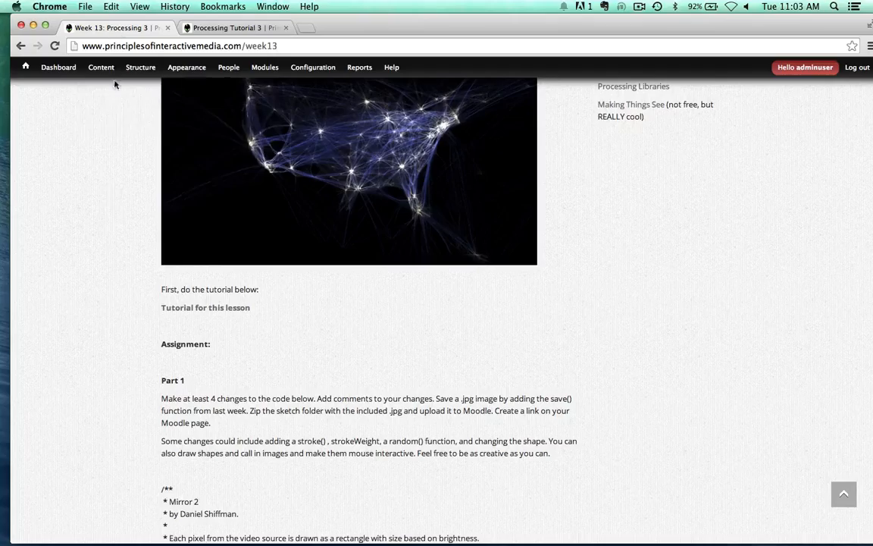
- Switch to the Processing Tutorial 3 tab and scroll to its first for loop example
scroll(down, 3)
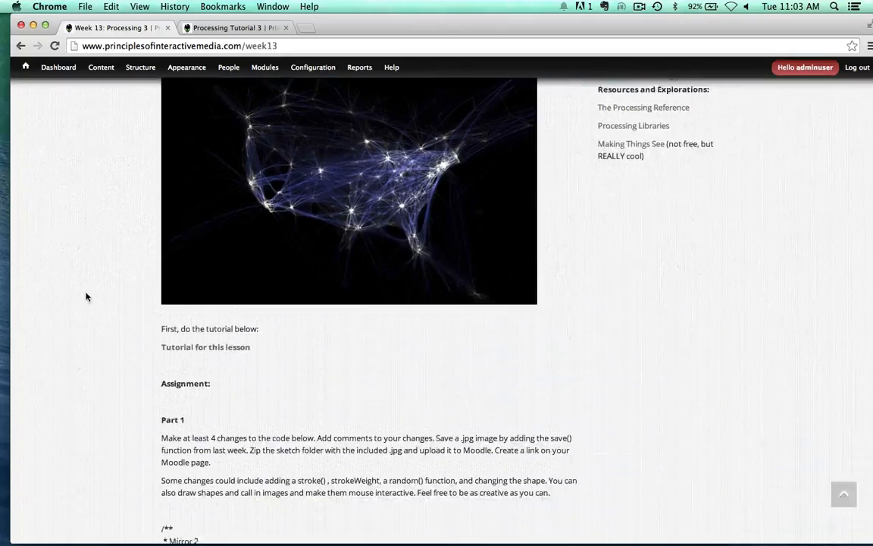
scroll(down, 3)
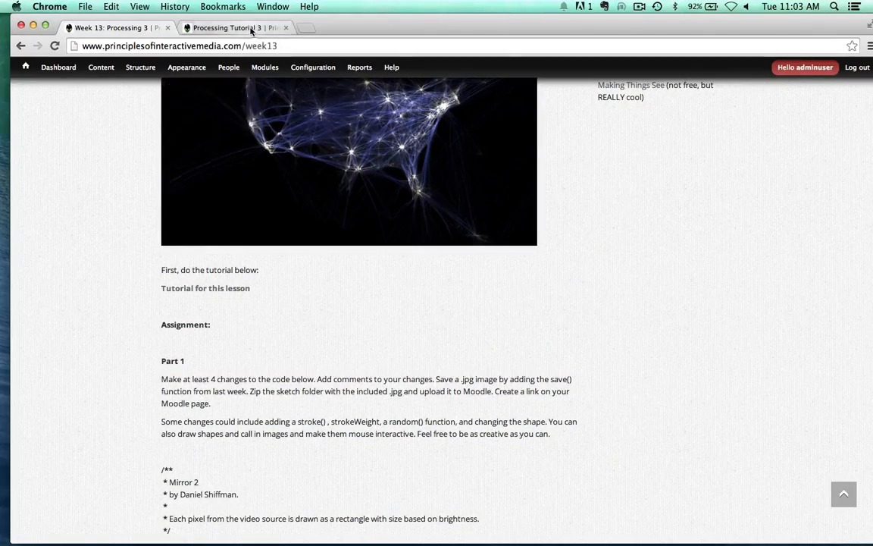
click(227, 28)
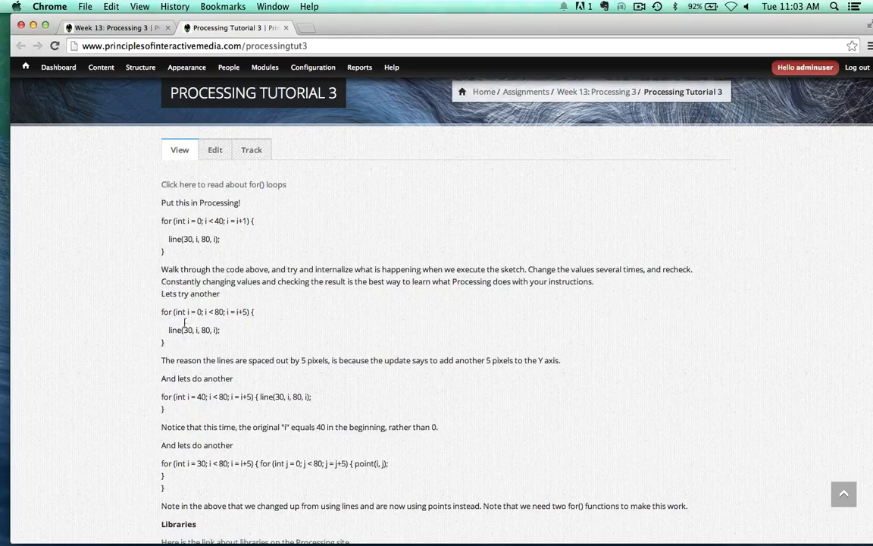
scroll(down, 3)
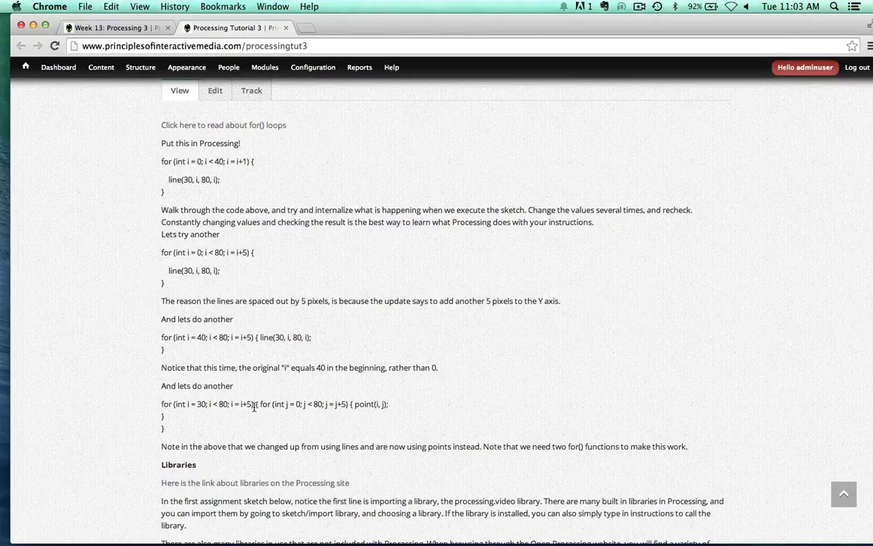
mouse_move(197, 240)
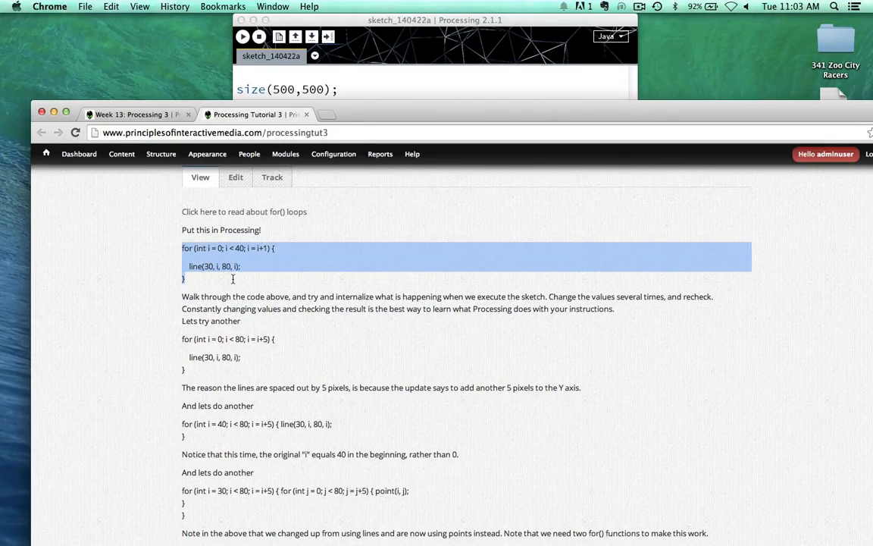
- Clear the selection on the copied loop and scroll further down the tutorial
click(139, 351)
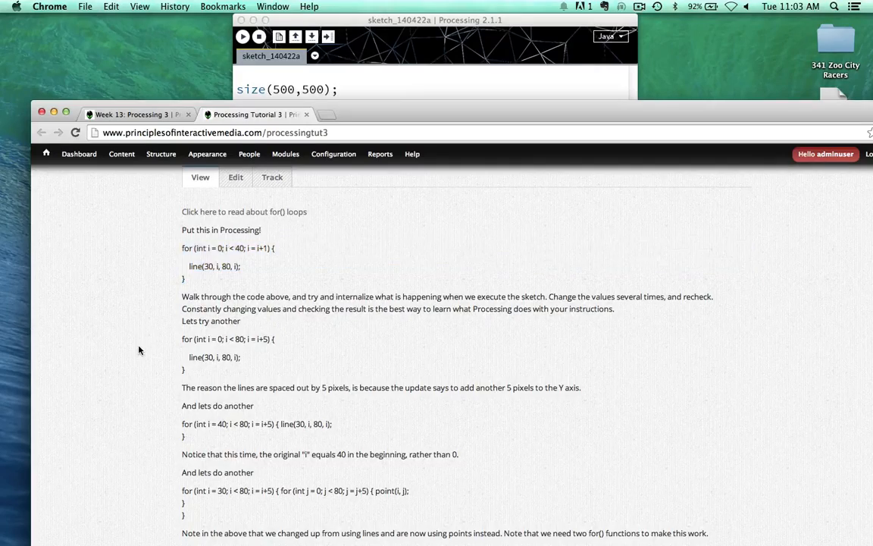
scroll(down, 3)
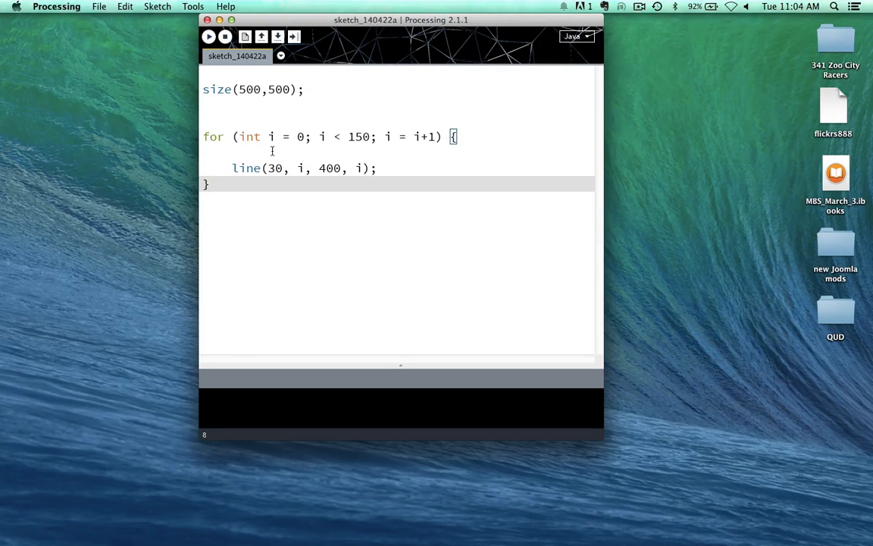
double_click(271, 136)
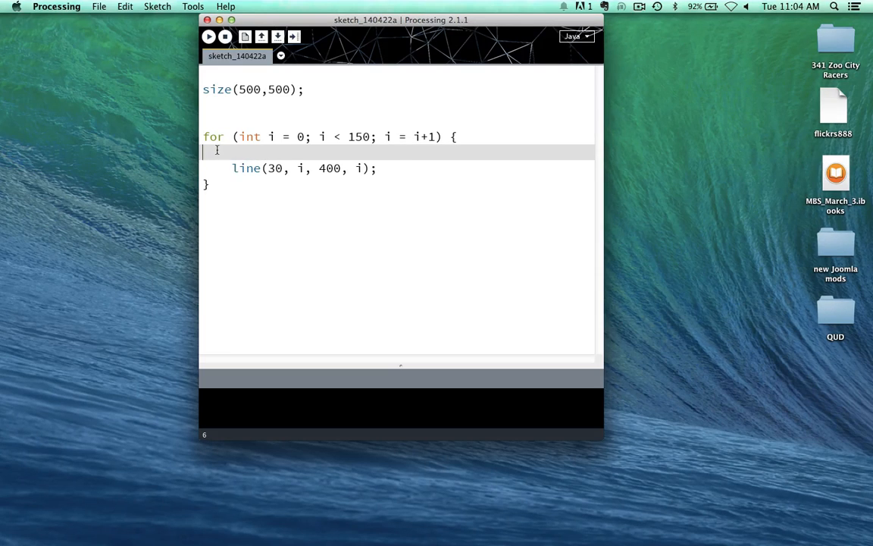
mouse_move(245, 150)
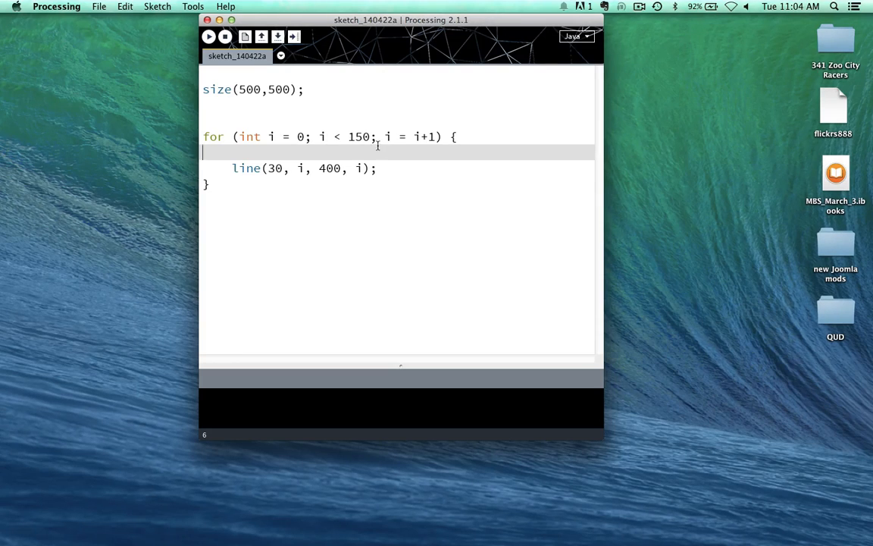
mouse_move(318, 147)
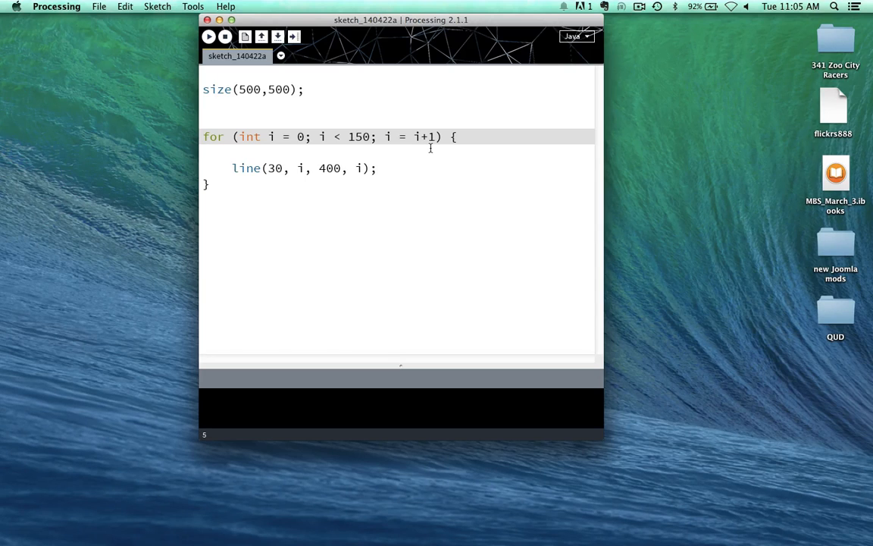
mouse_move(310, 227)
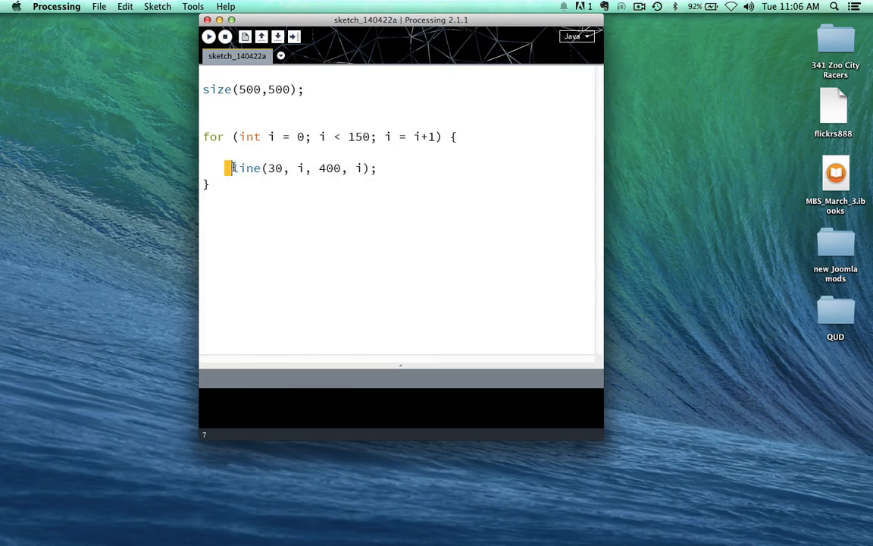
drag(231, 168, 382, 167)
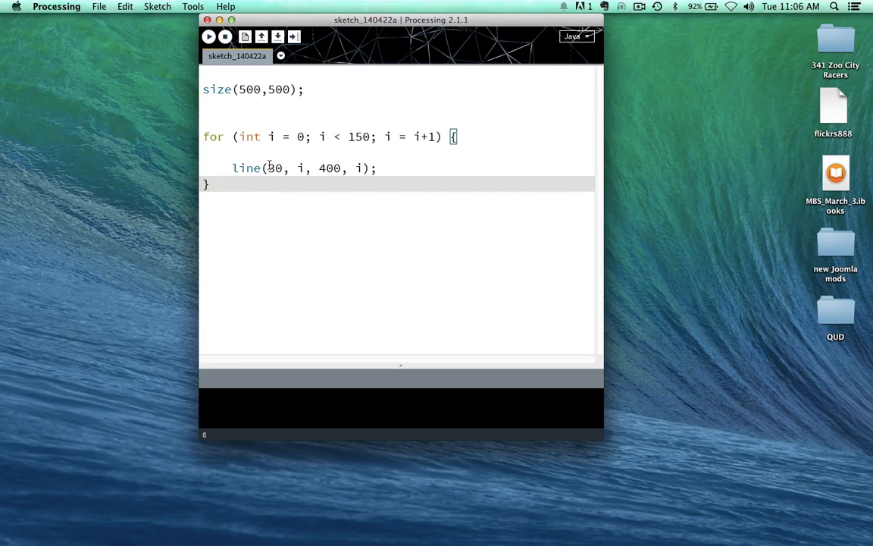
double_click(275, 167)
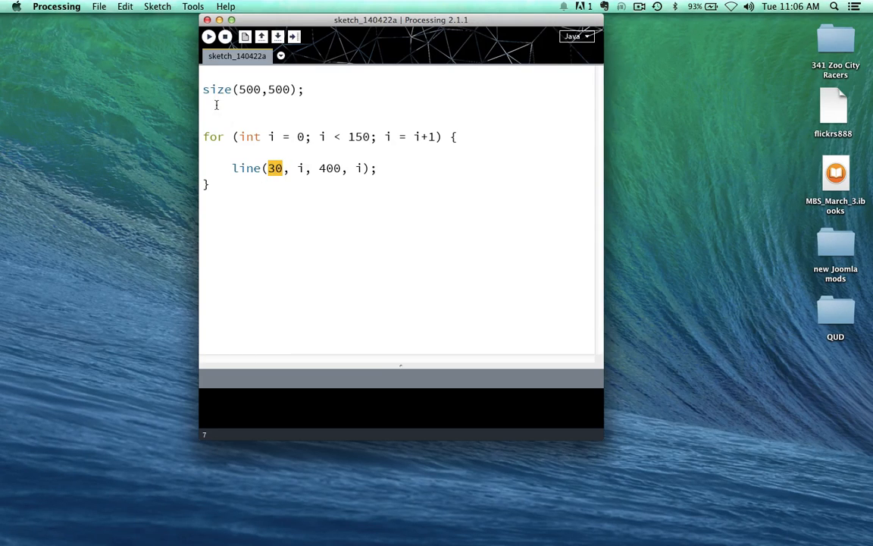
mouse_move(191, 84)
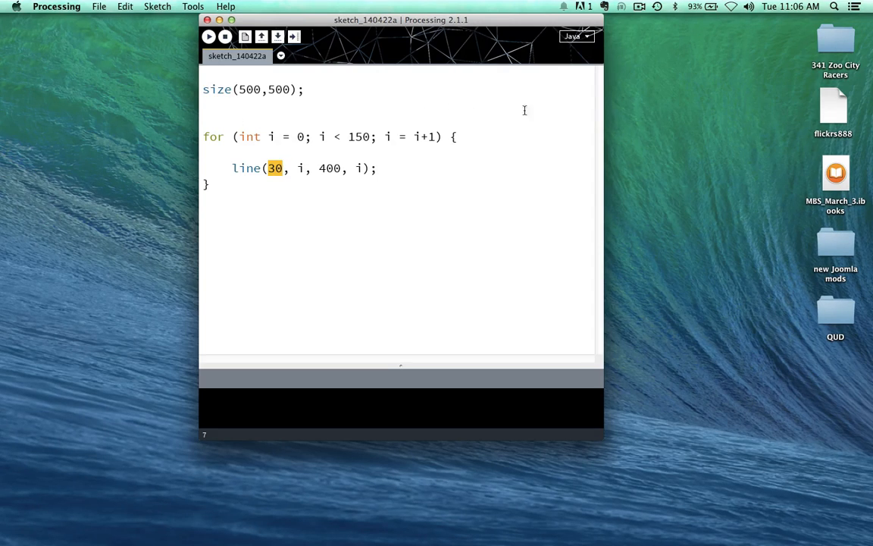
mouse_move(393, 65)
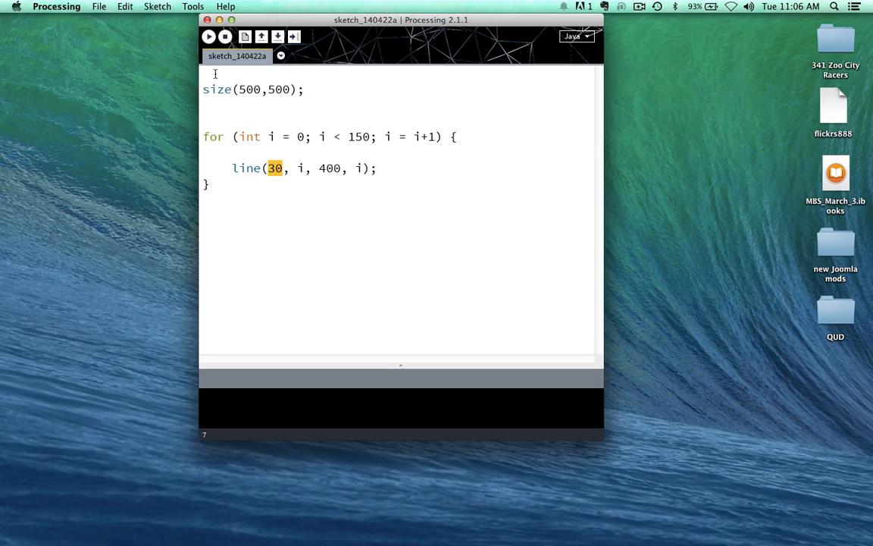
mouse_move(403, 173)
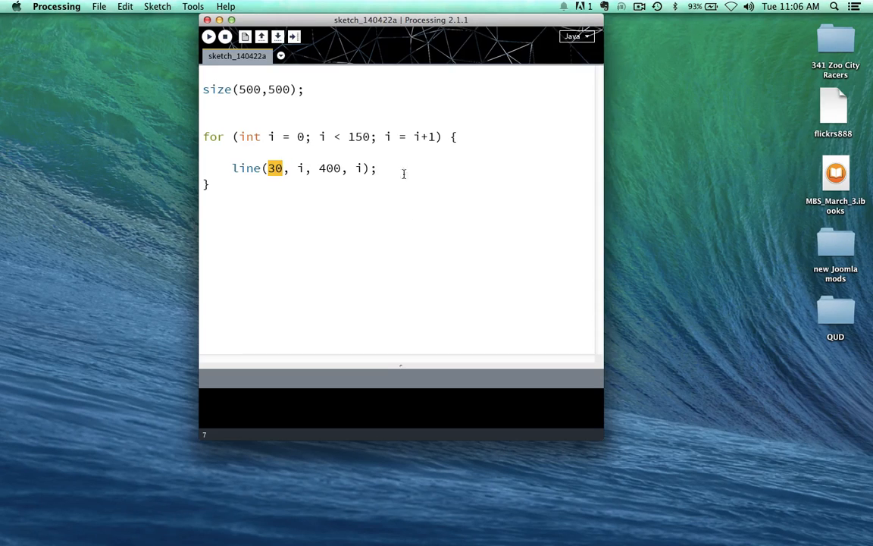
mouse_move(217, 68)
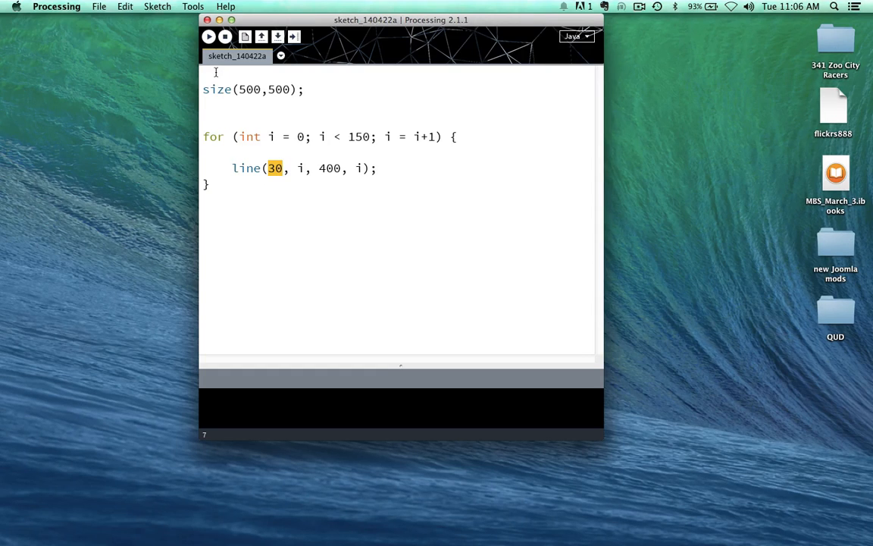
double_click(300, 167)
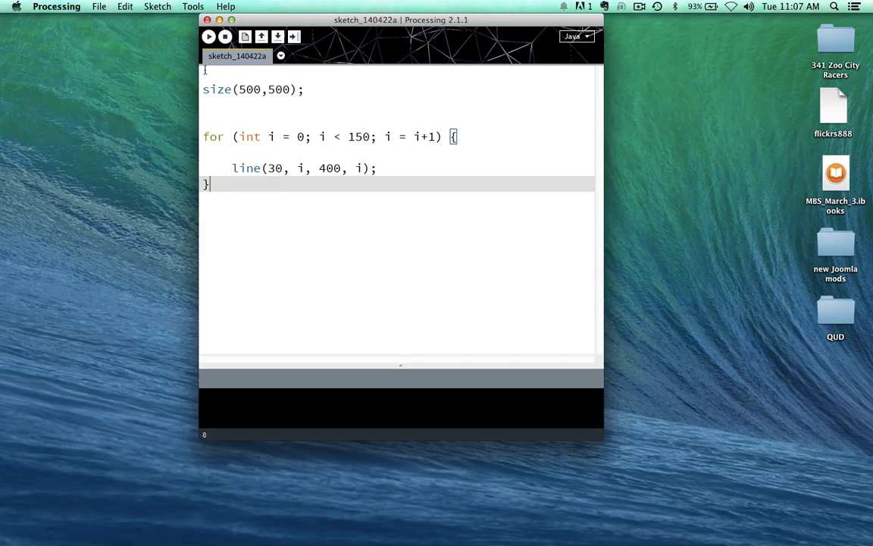
mouse_move(227, 69)
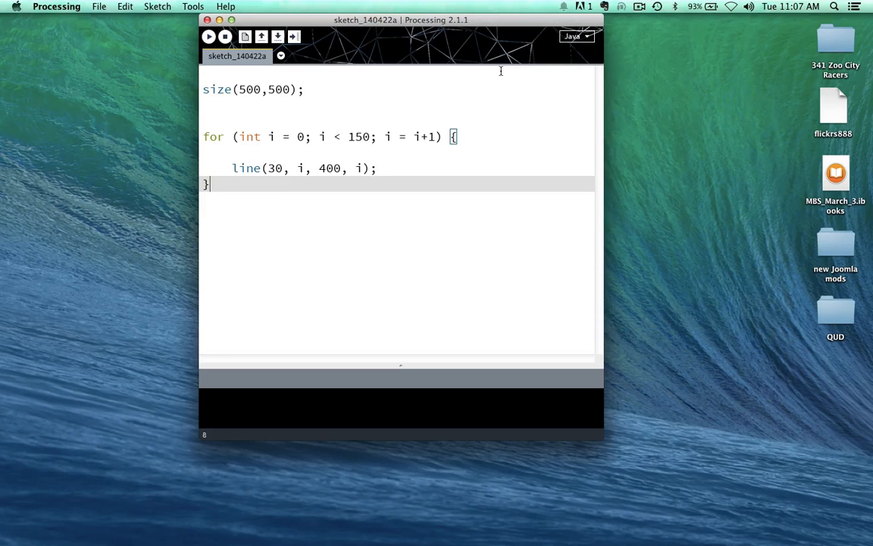
mouse_move(506, 81)
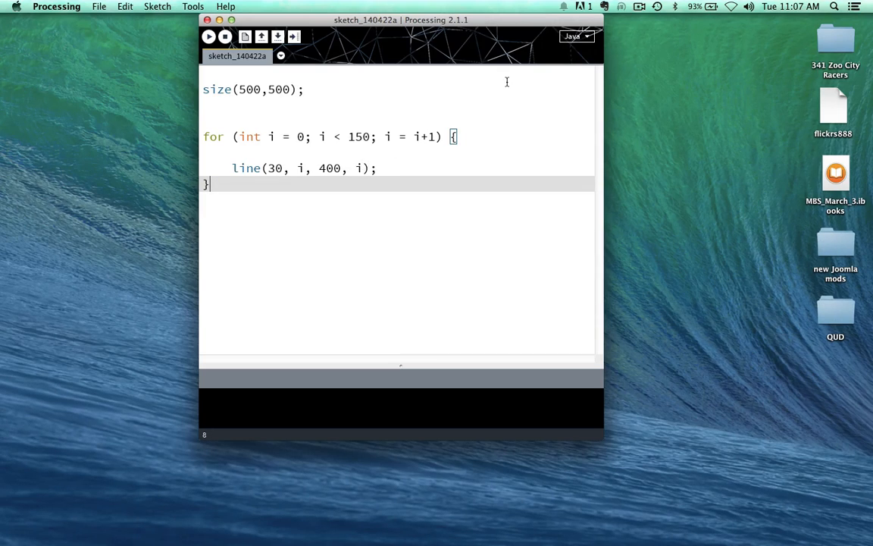
mouse_move(221, 67)
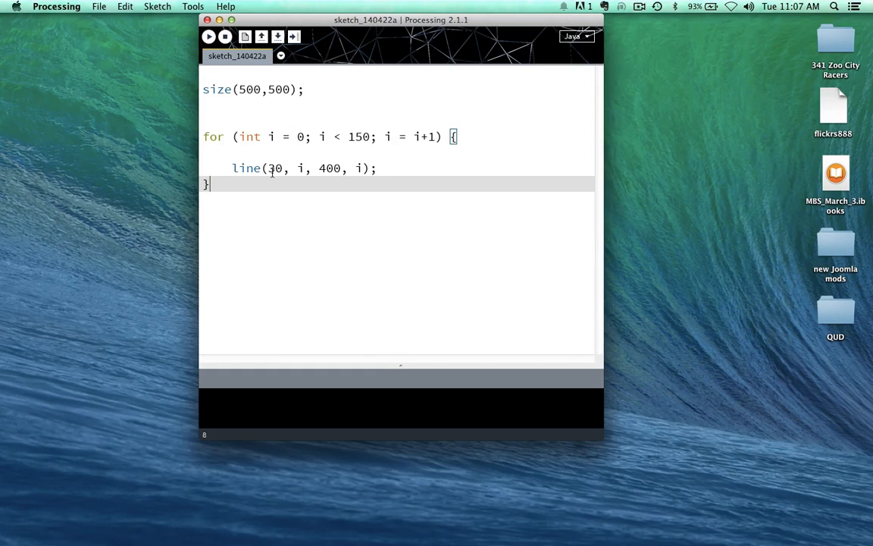
mouse_move(327, 173)
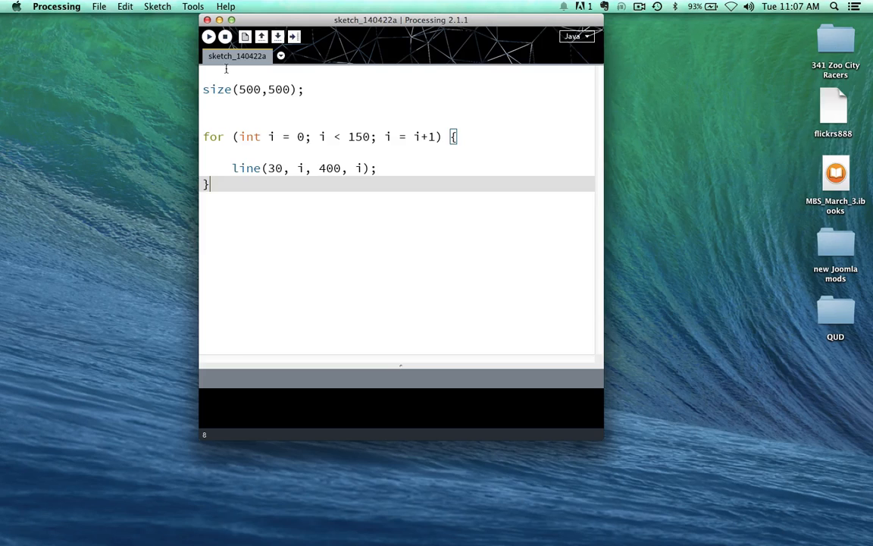
mouse_move(334, 202)
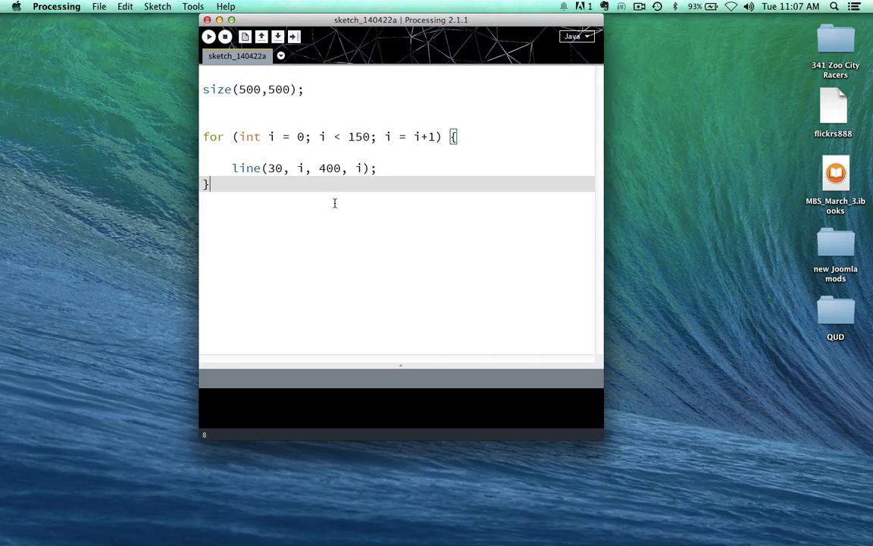
mouse_move(253, 101)
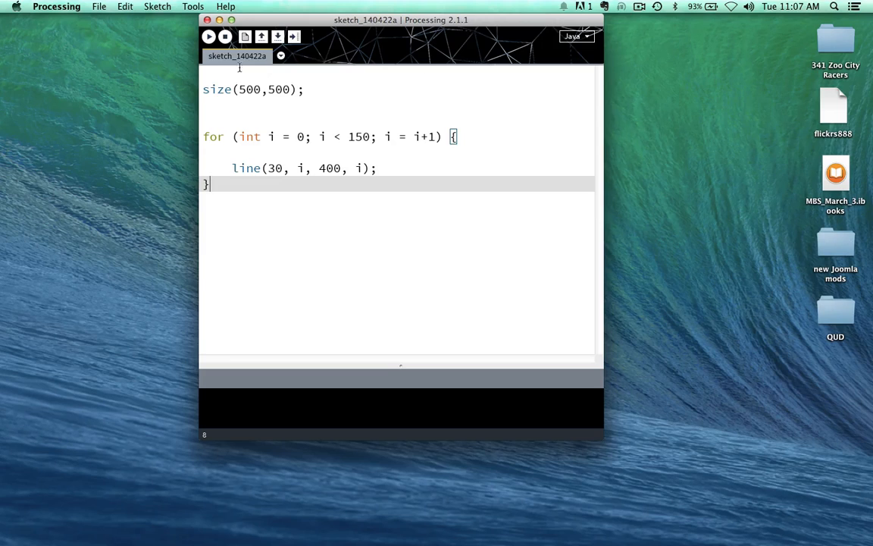
mouse_move(483, 72)
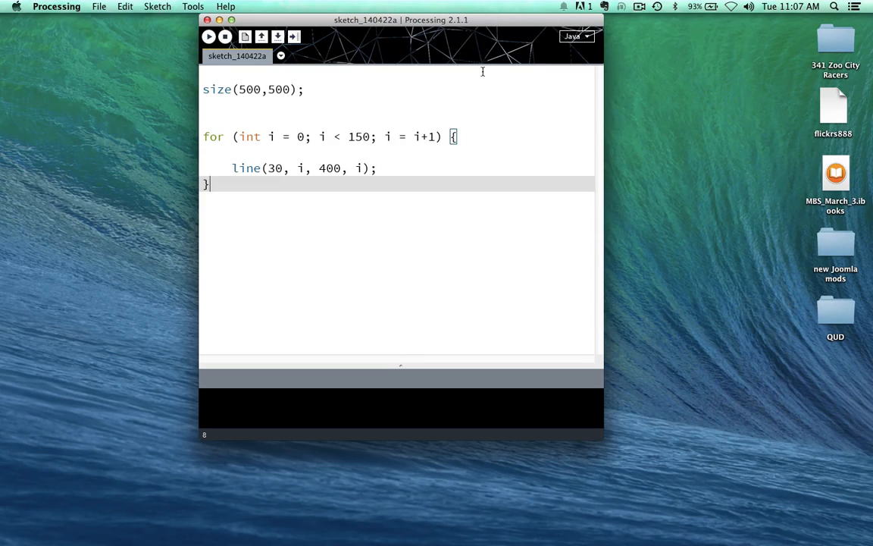
mouse_move(522, 70)
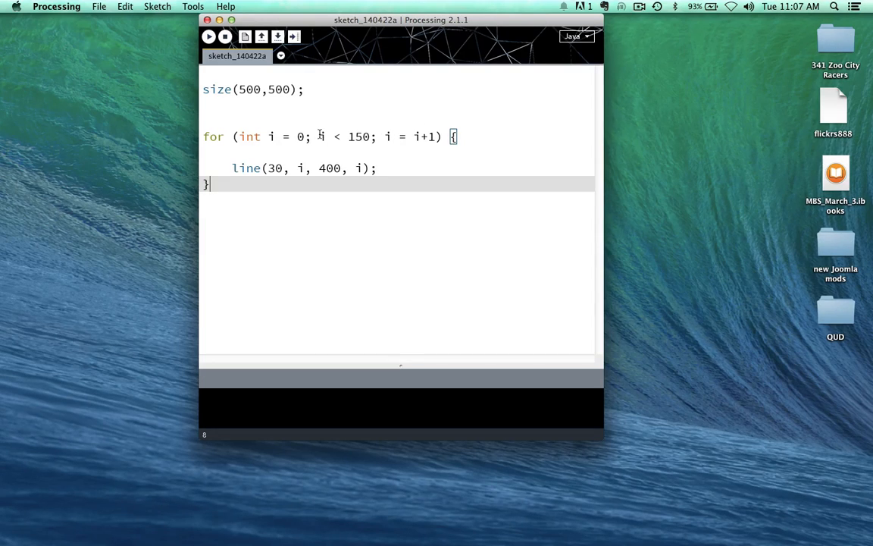
mouse_move(436, 152)
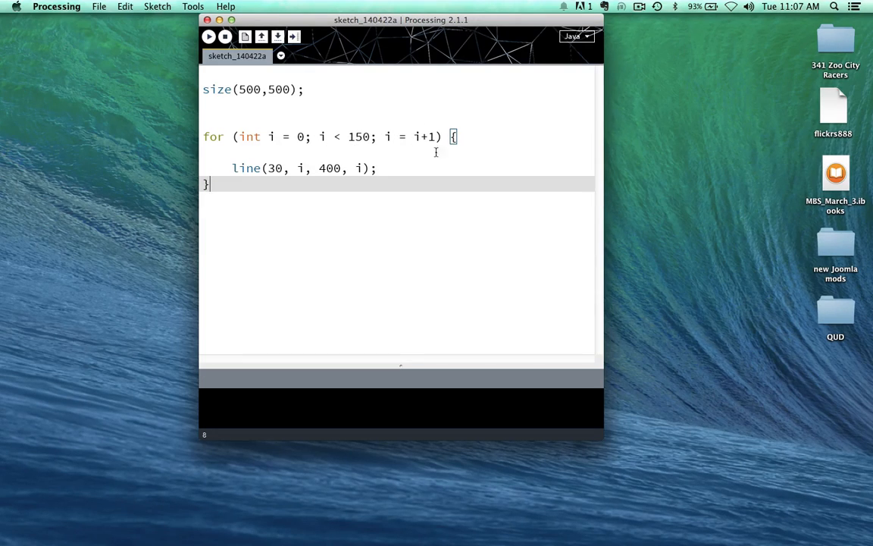
mouse_move(493, 62)
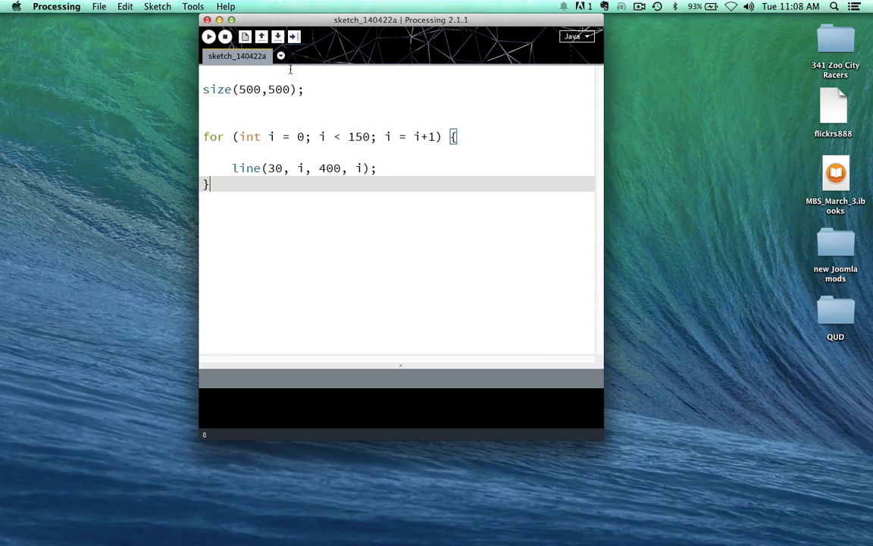
mouse_move(515, 72)
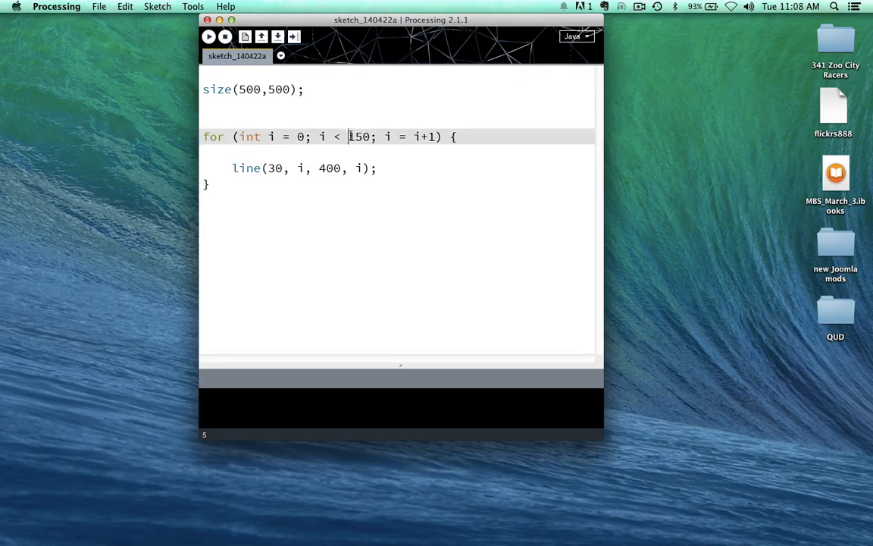
- Select the loop limit 150, then run the sketch
double_click(359, 137)
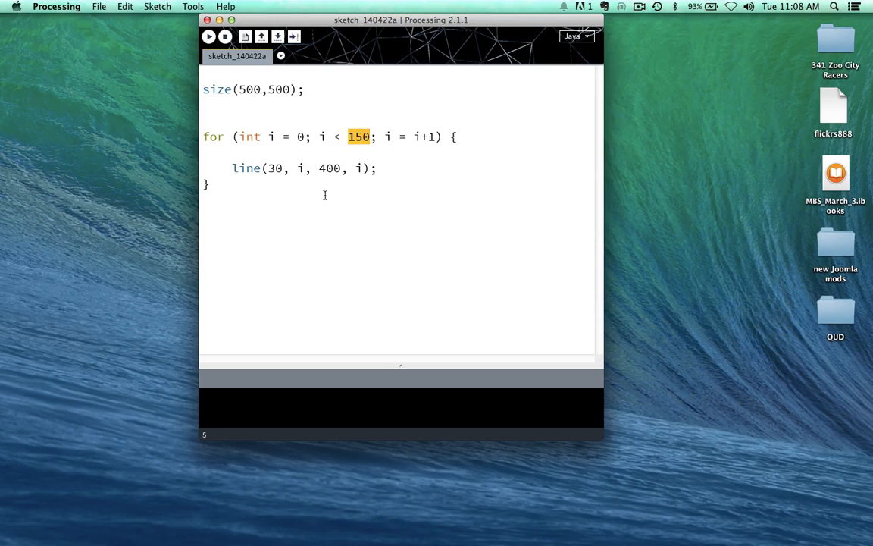
click(209, 37)
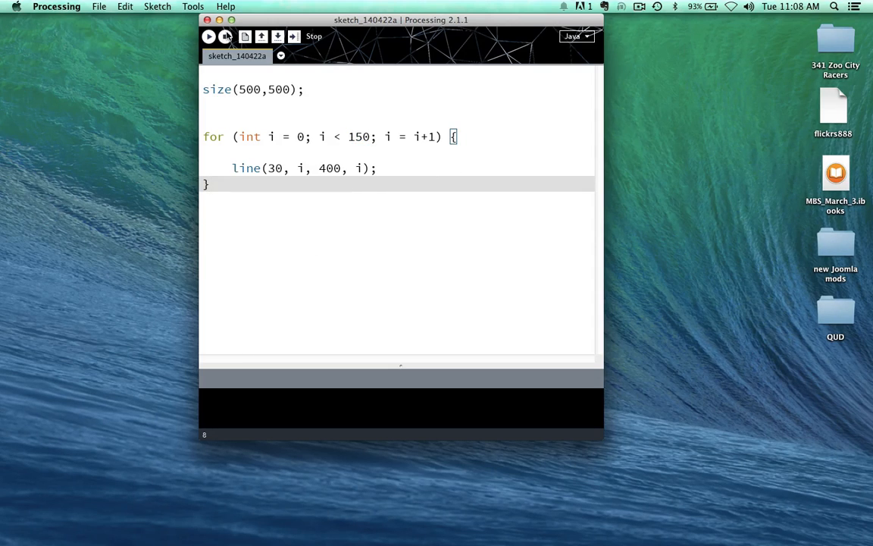
click(224, 36)
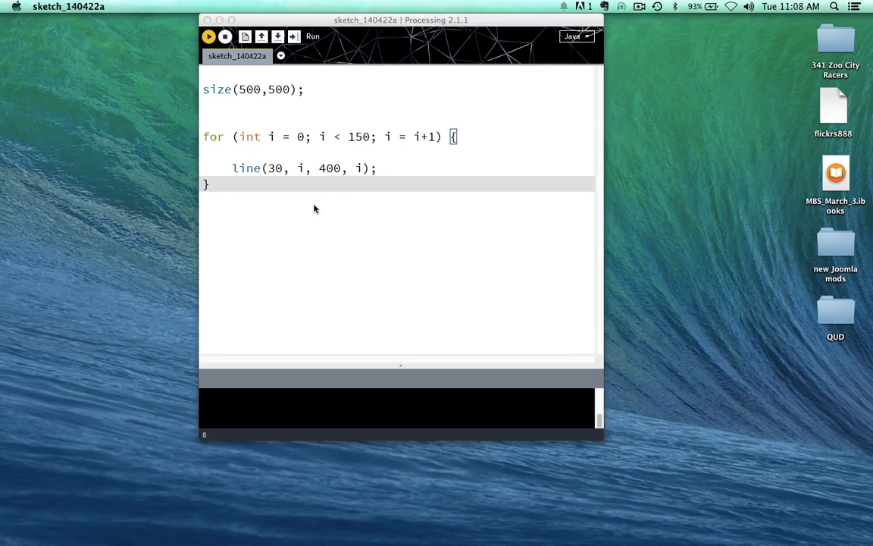
- View the solid black band of 150 lines, move the output window, then close it
click(208, 36)
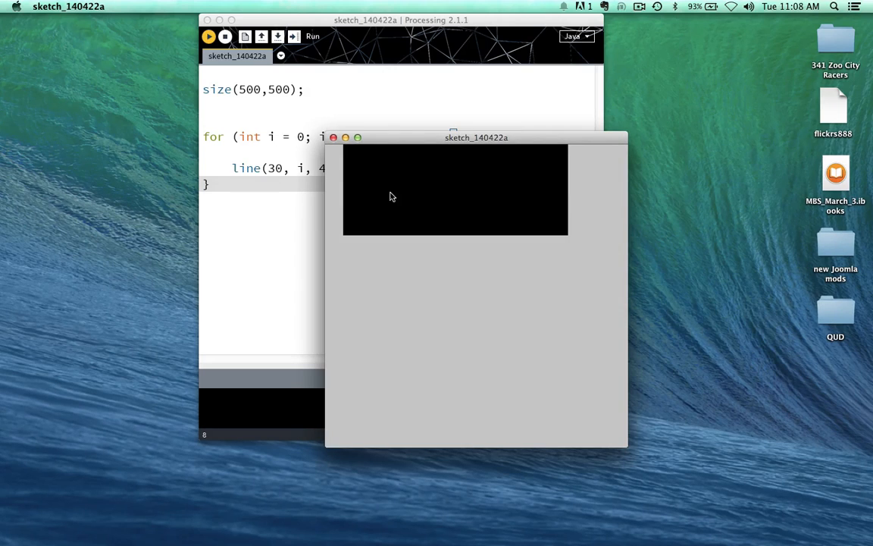
mouse_move(344, 146)
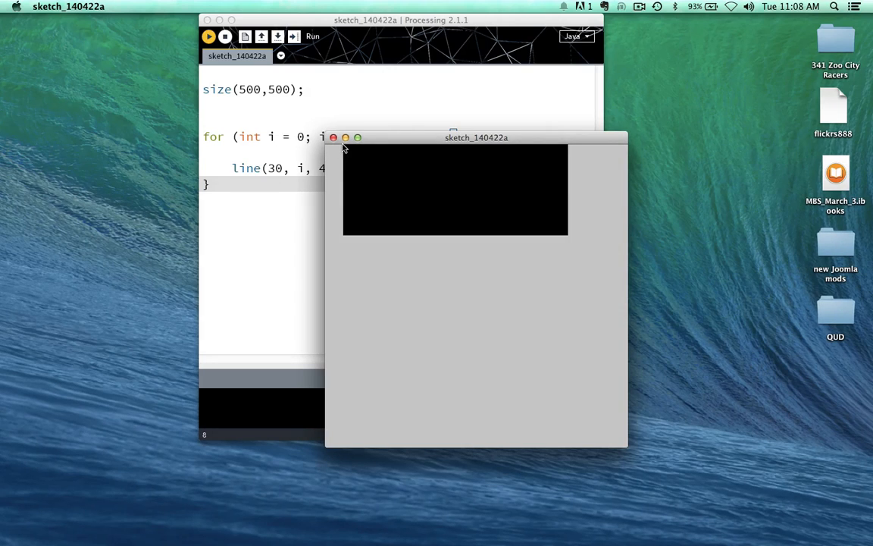
mouse_move(569, 150)
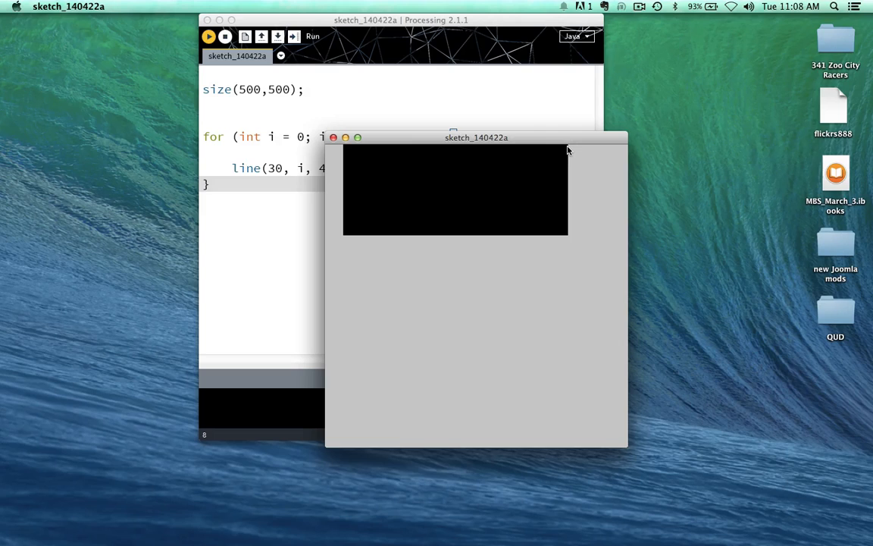
mouse_move(527, 146)
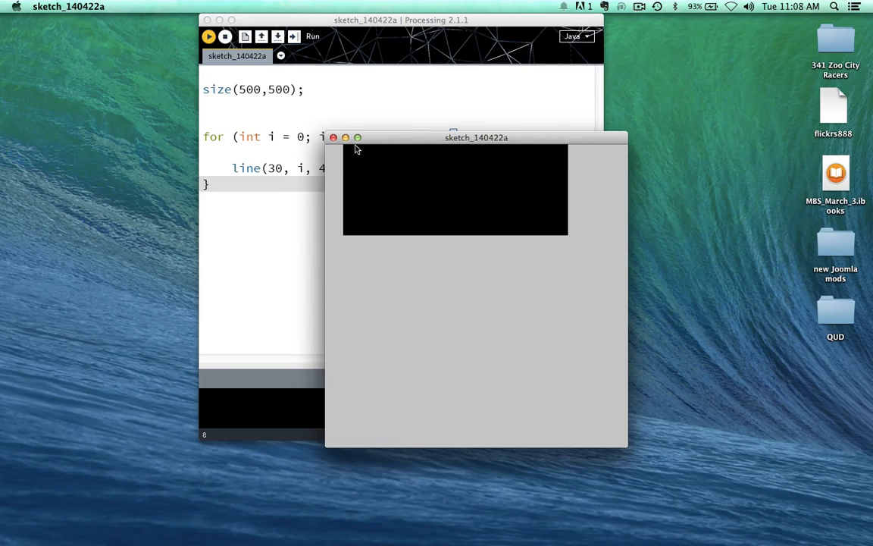
mouse_move(366, 147)
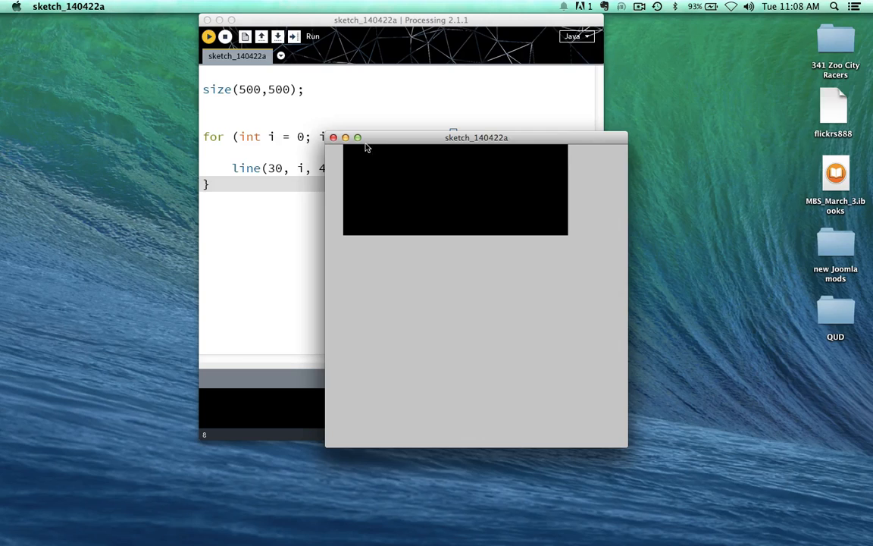
mouse_move(415, 186)
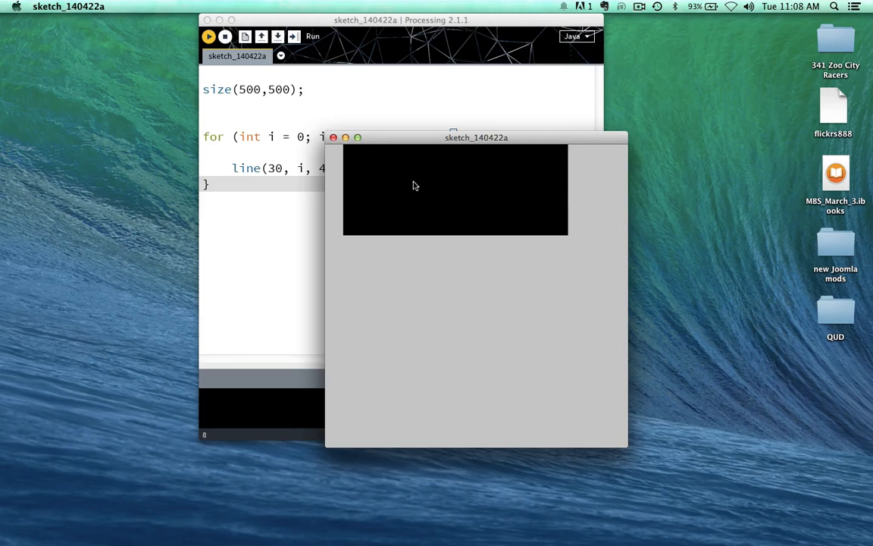
mouse_move(565, 235)
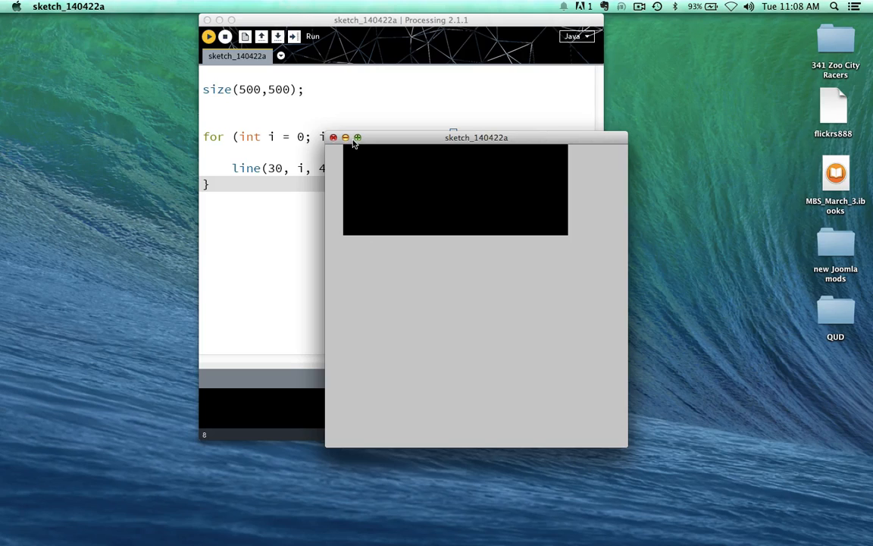
mouse_move(591, 241)
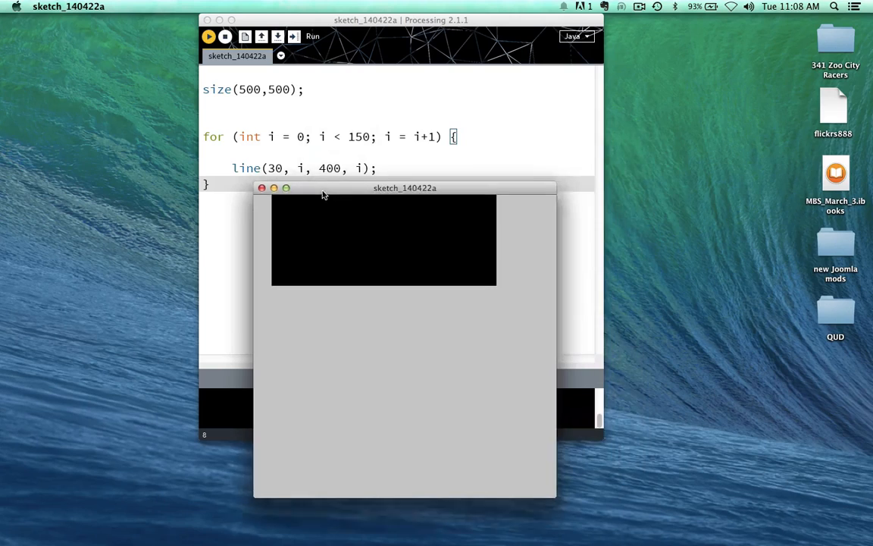
drag(405, 188, 392, 195)
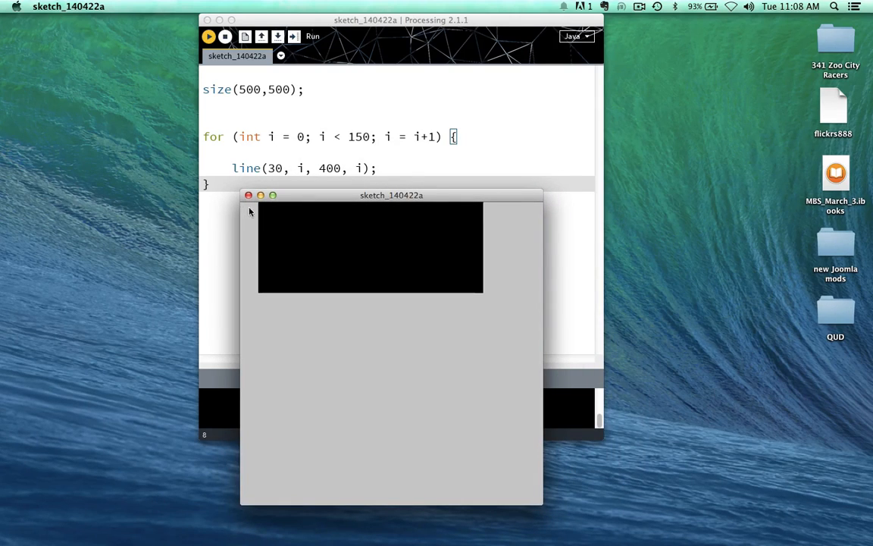
mouse_move(483, 216)
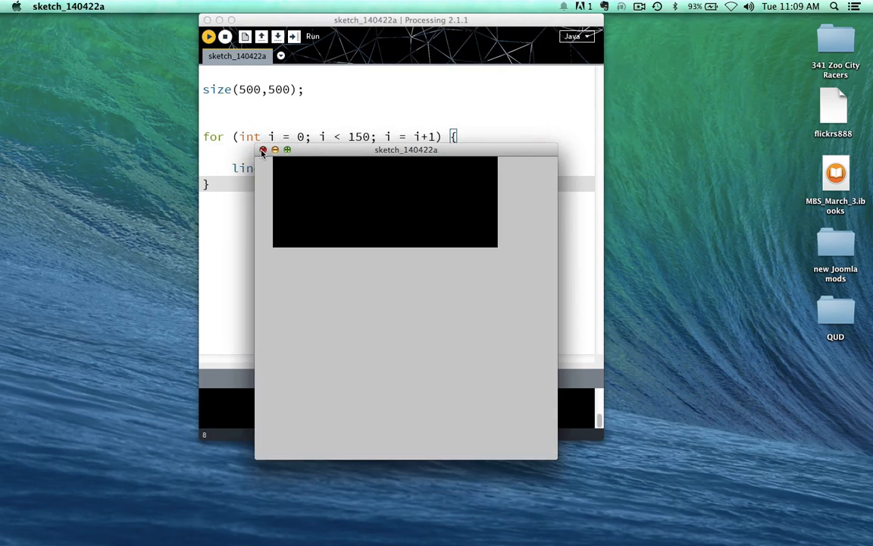
click(263, 149)
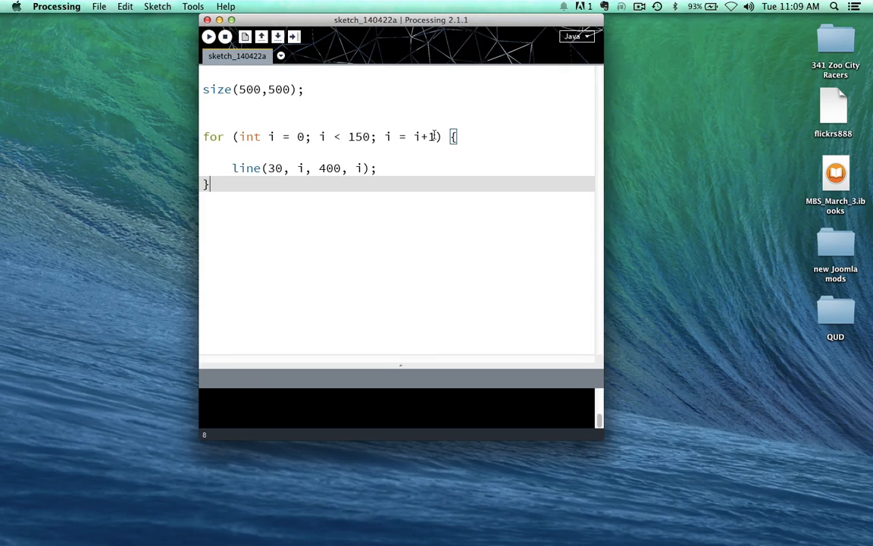
- Change the loop increment from i+1 to i+5
text(5)
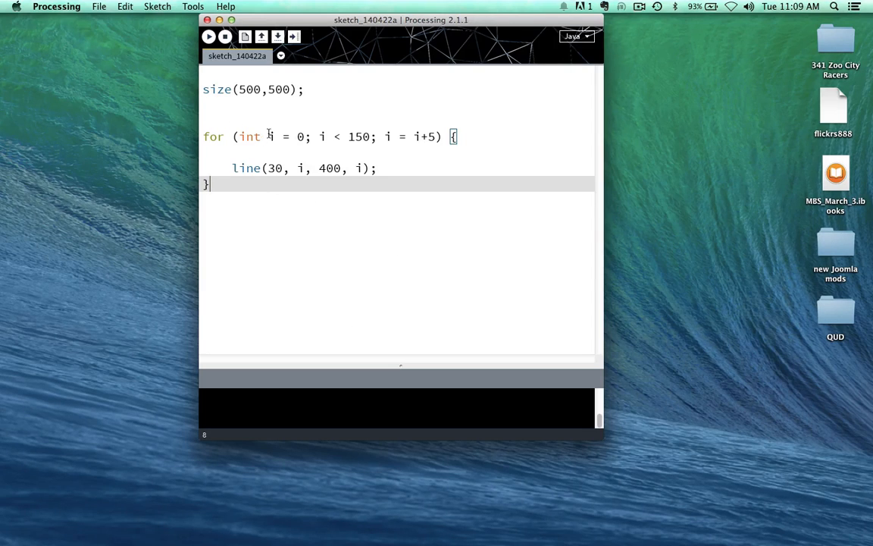
double_click(271, 136)
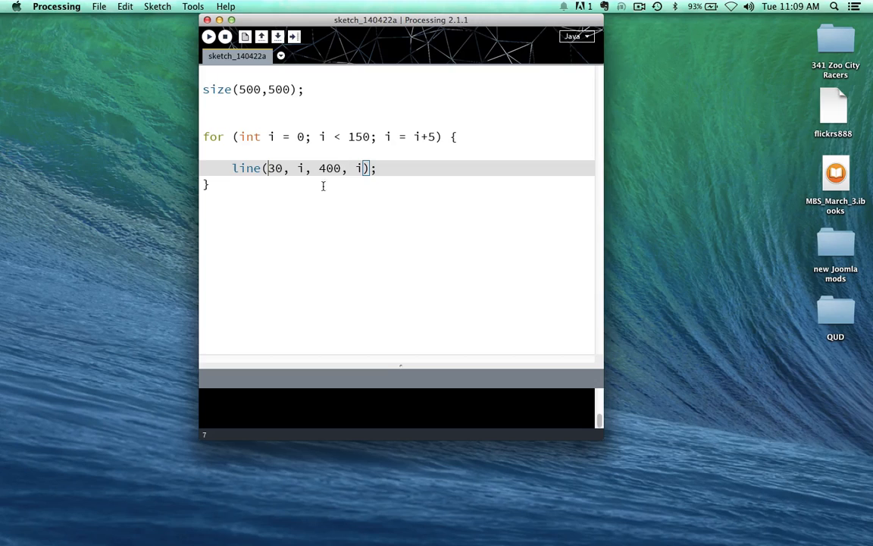
mouse_move(317, 208)
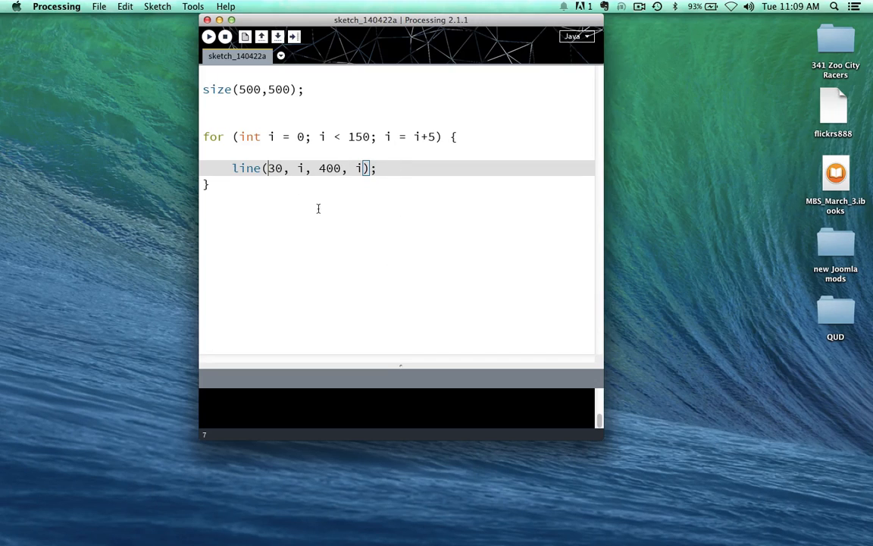
click(209, 36)
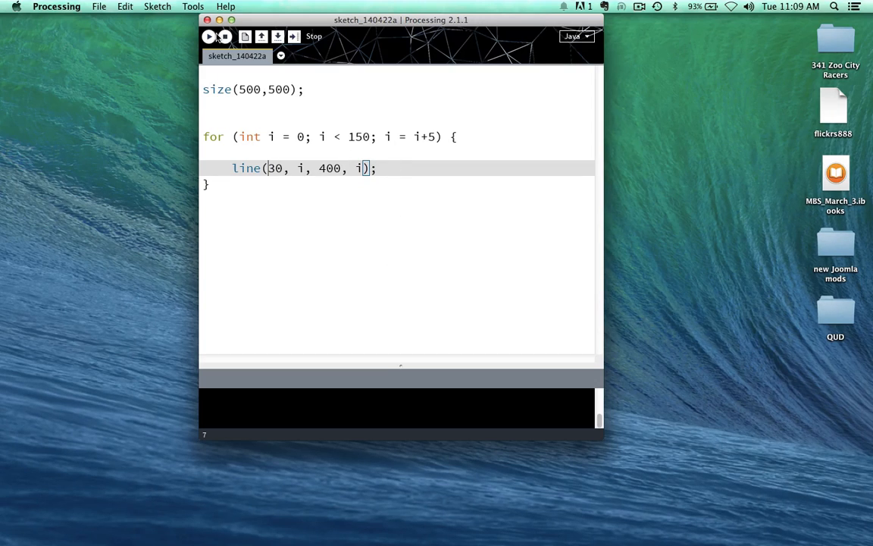
- Run the sketch, move its window to inspect the 5 px stripes, then return to the loop step
click(209, 36)
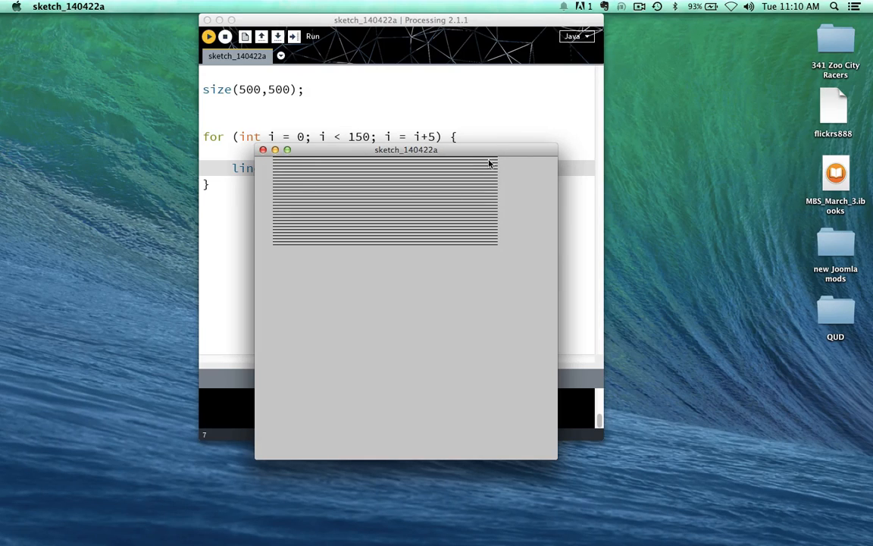
mouse_move(273, 161)
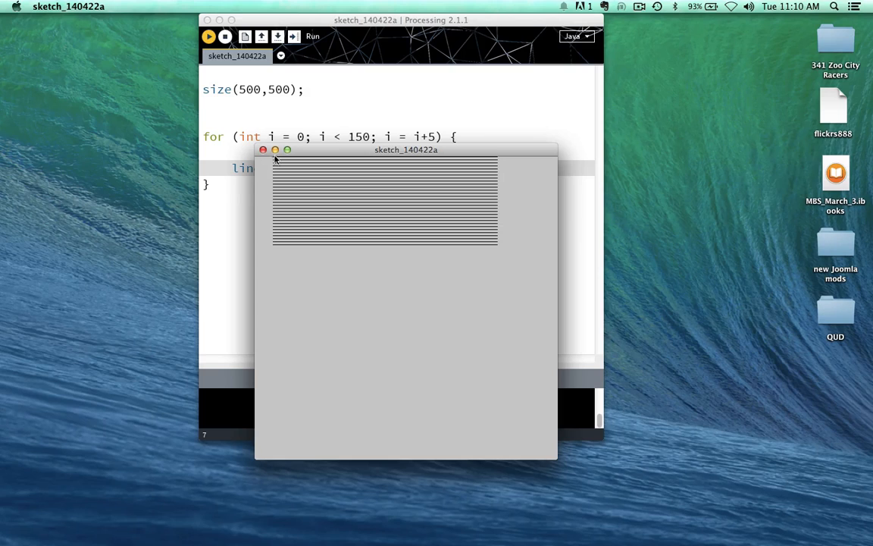
mouse_move(497, 163)
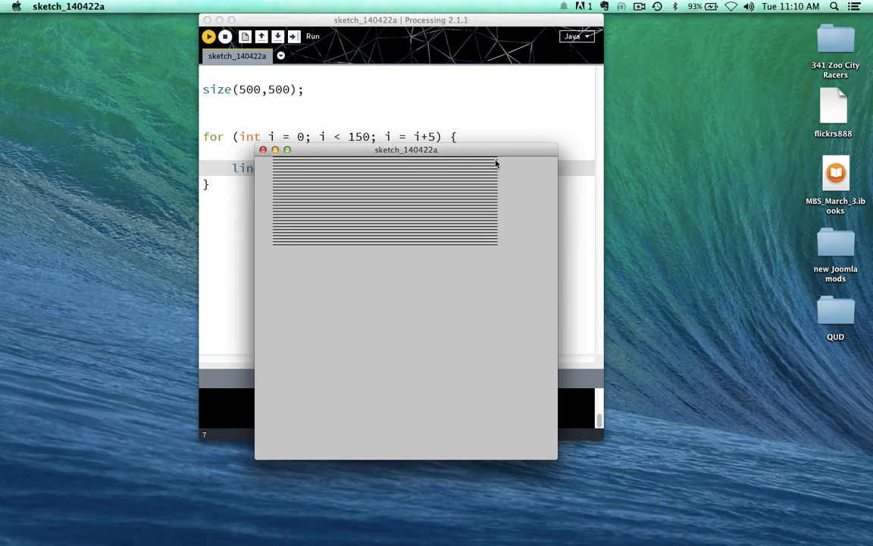
mouse_move(498, 157)
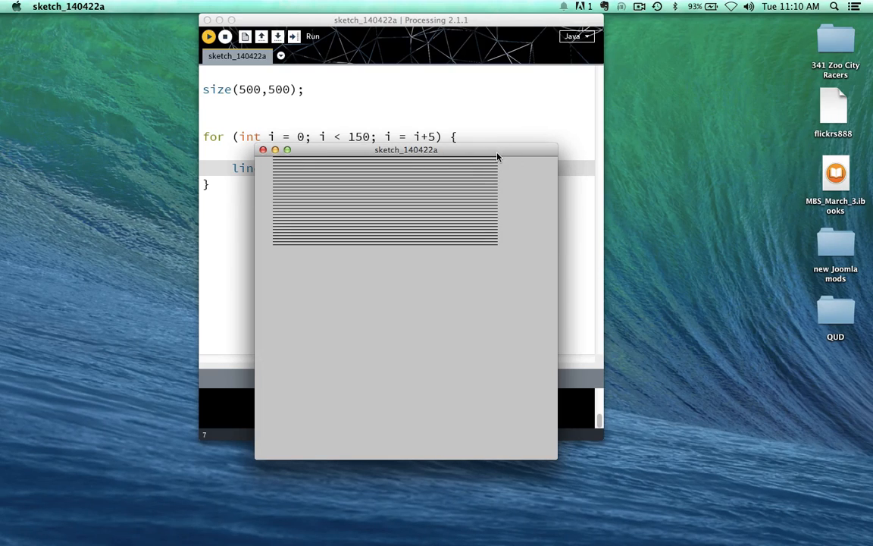
mouse_move(278, 163)
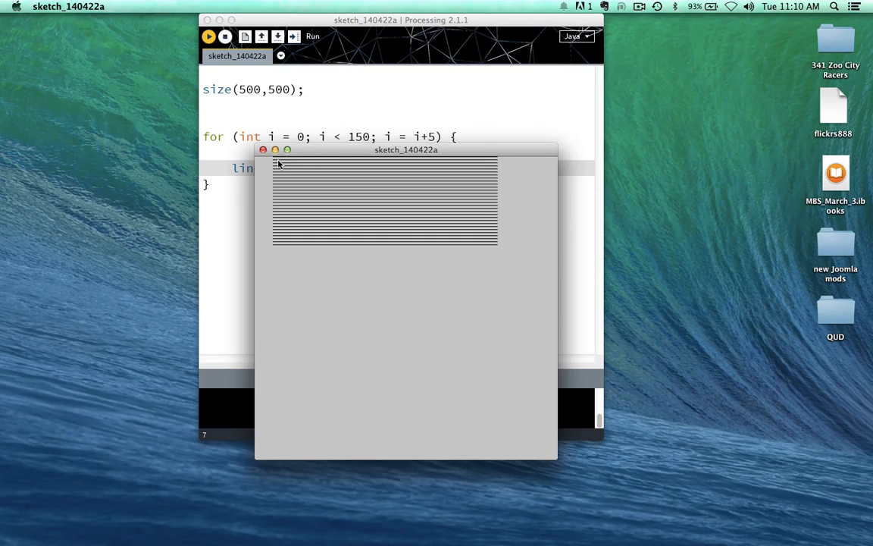
drag(406, 149, 417, 307)
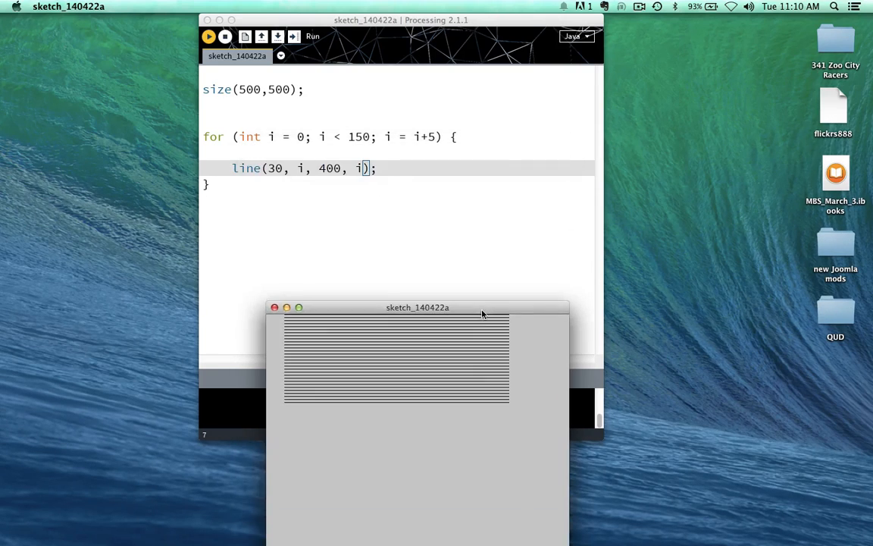
drag(417, 307, 502, 151)
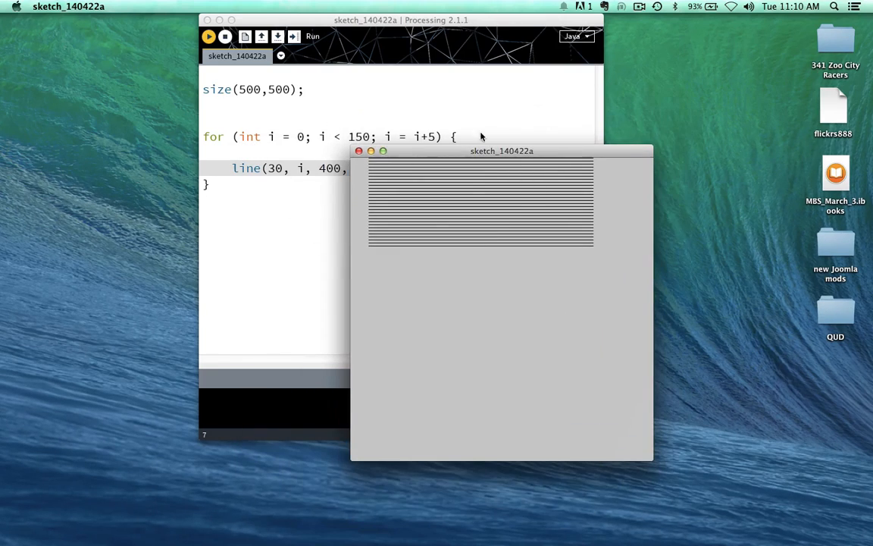
click(428, 136)
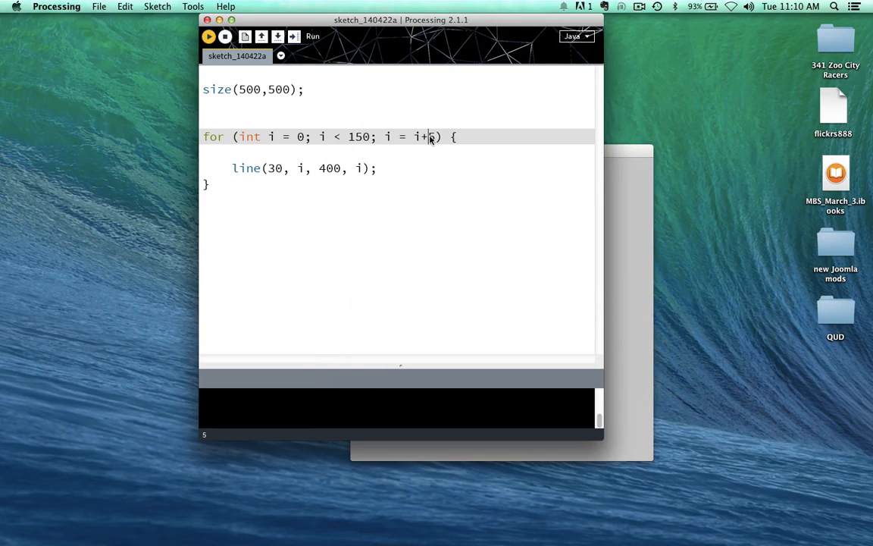
- Set the loop step to i+15, rerun the sketch, and move its window aside
text(1)
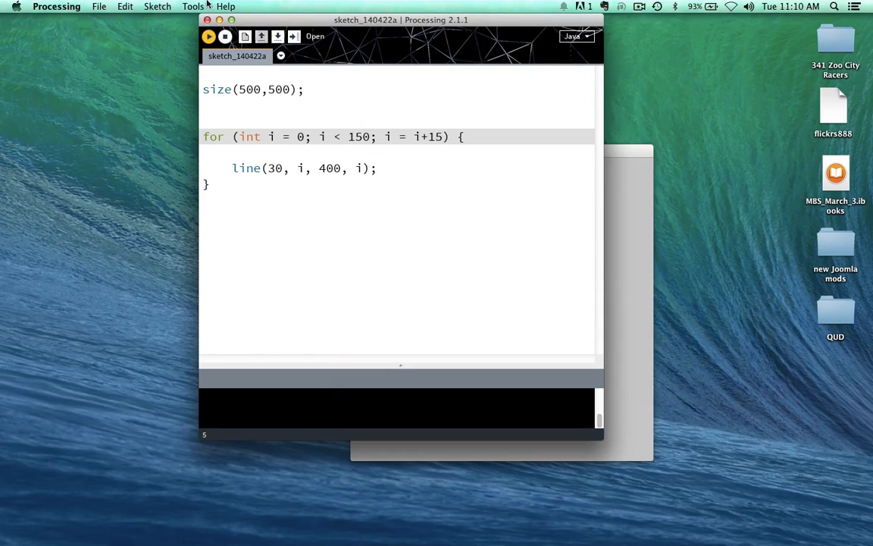
click(208, 36)
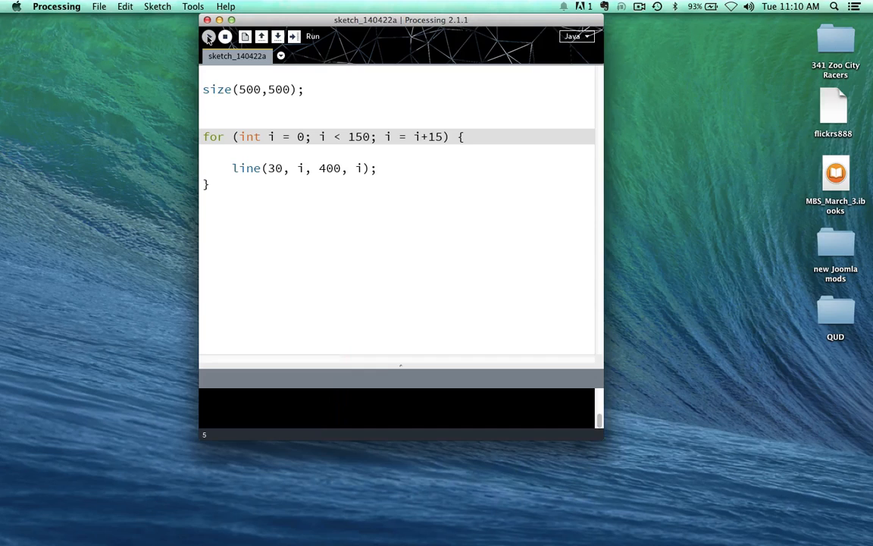
click(209, 37)
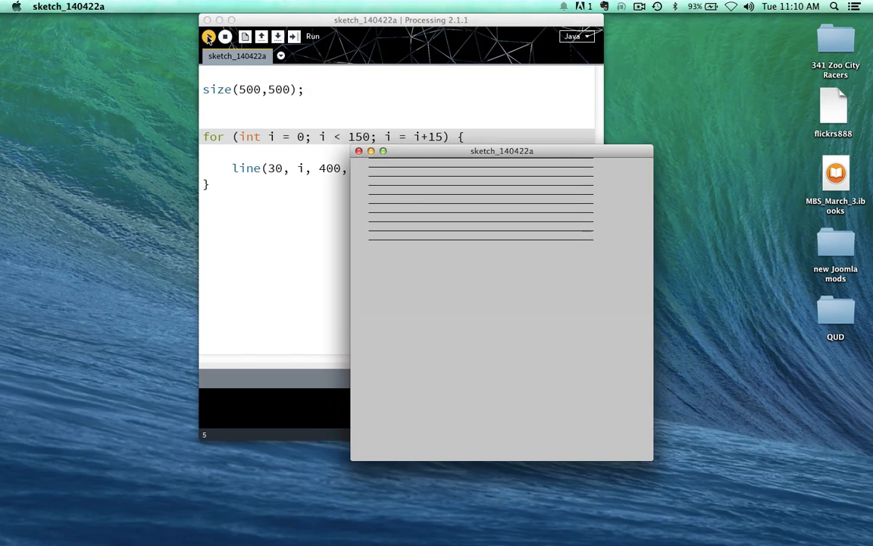
drag(501, 150, 492, 274)
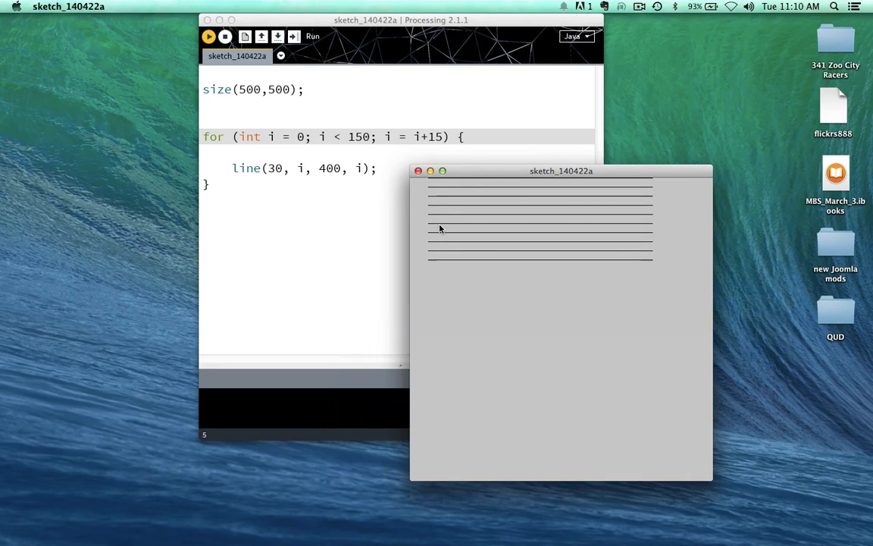
mouse_move(428, 269)
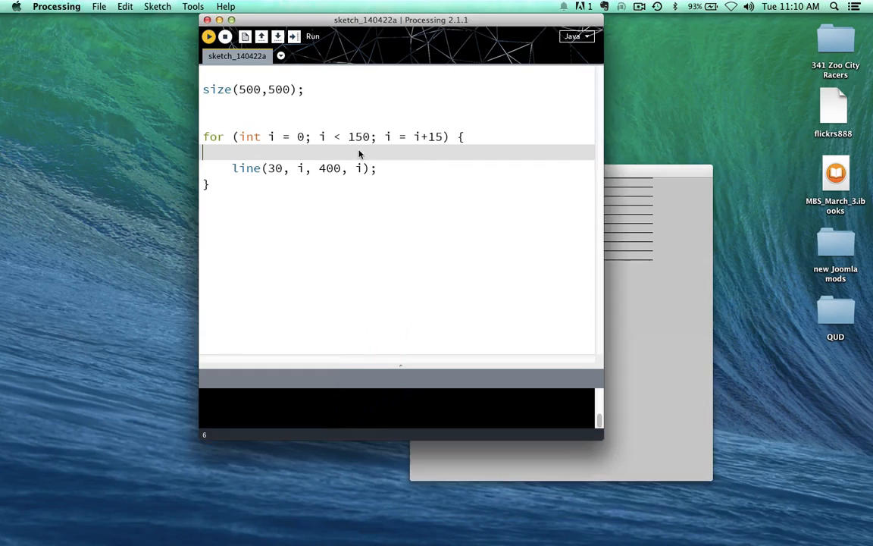
mouse_move(344, 147)
text(3)
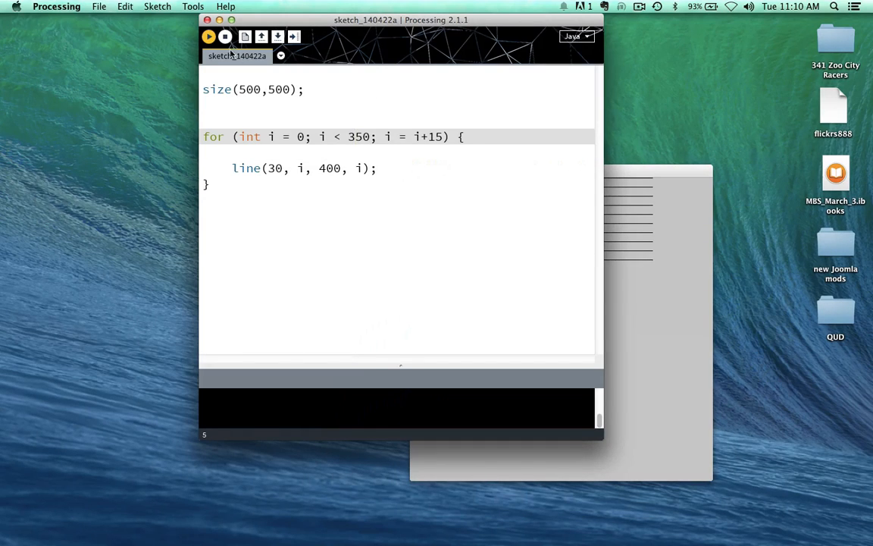
- Stop and rerun the sketch with the loop limit at 350
click(209, 37)
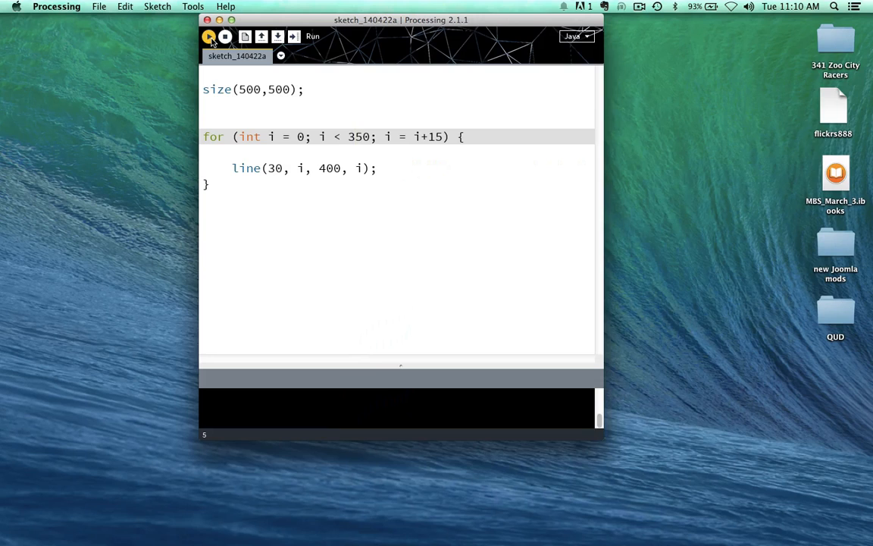
click(208, 35)
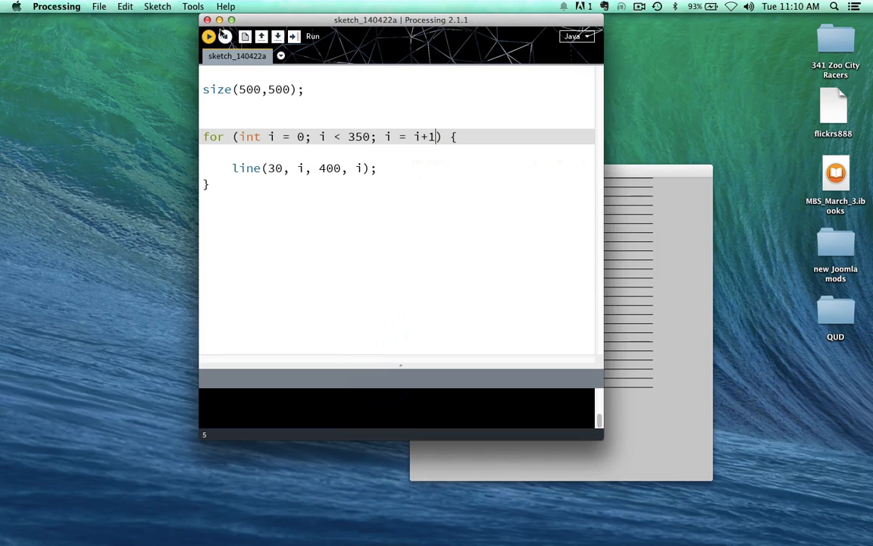
- Stop and rerun the sketch with step 1, then move its output window
click(225, 37)
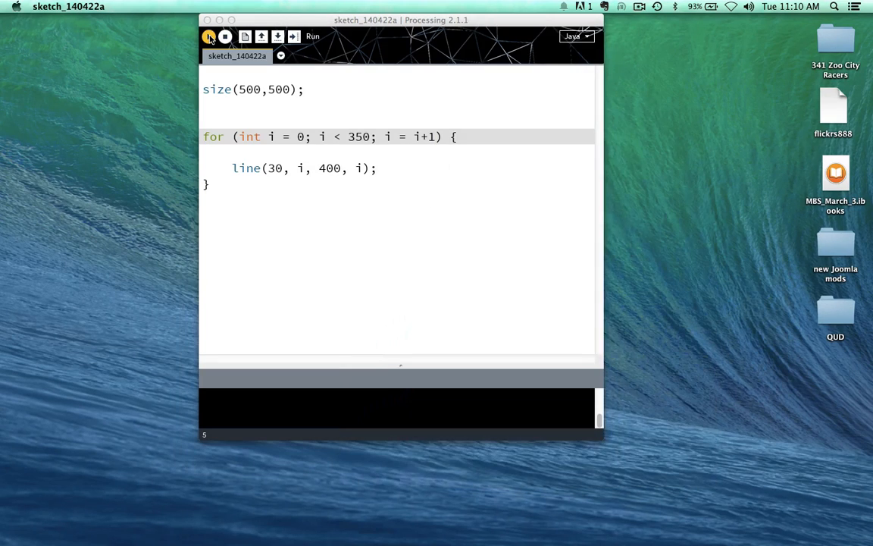
click(208, 37)
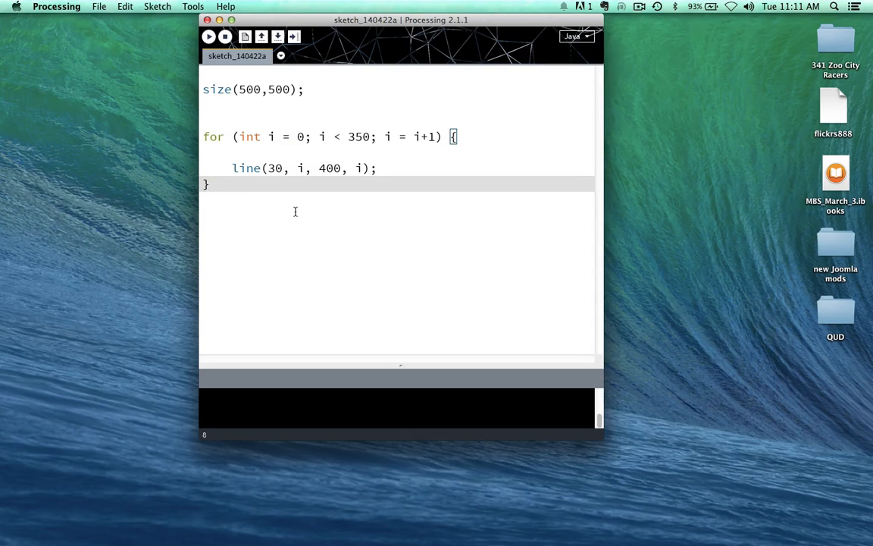
mouse_move(270, 132)
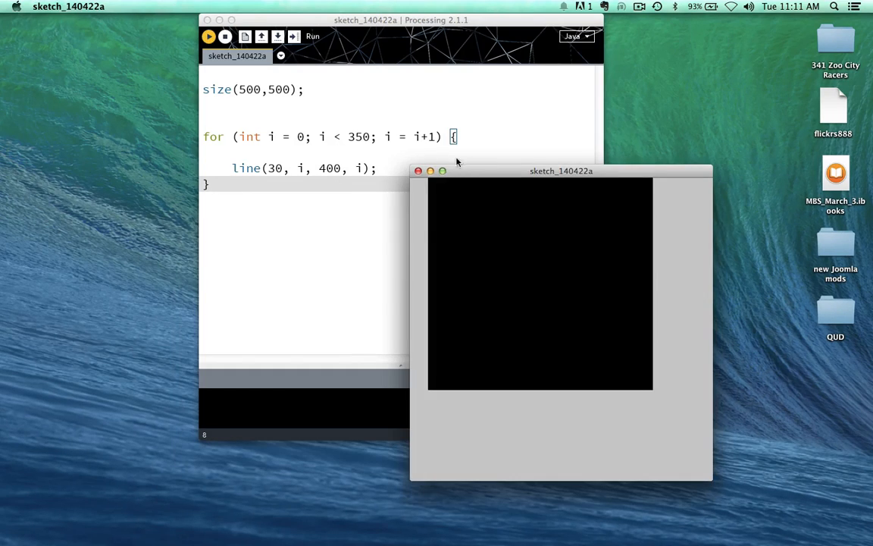
drag(560, 171, 434, 205)
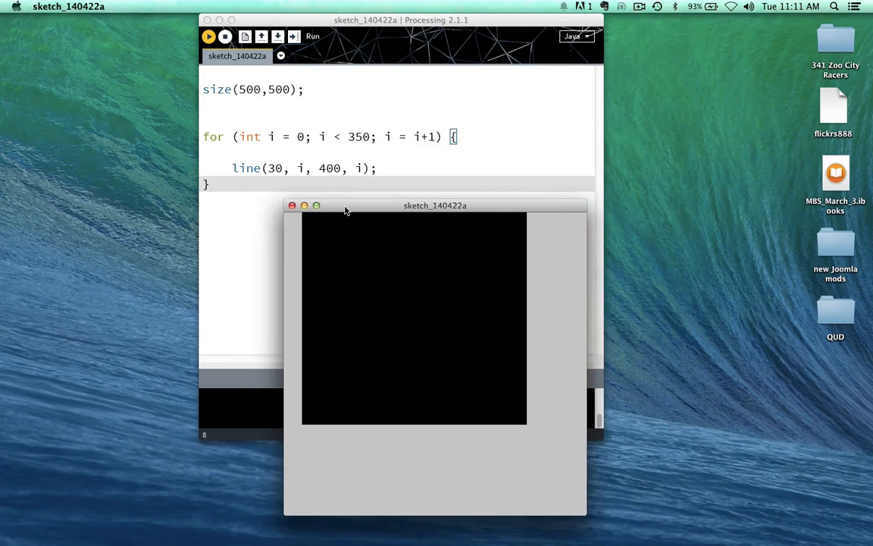
mouse_move(474, 232)
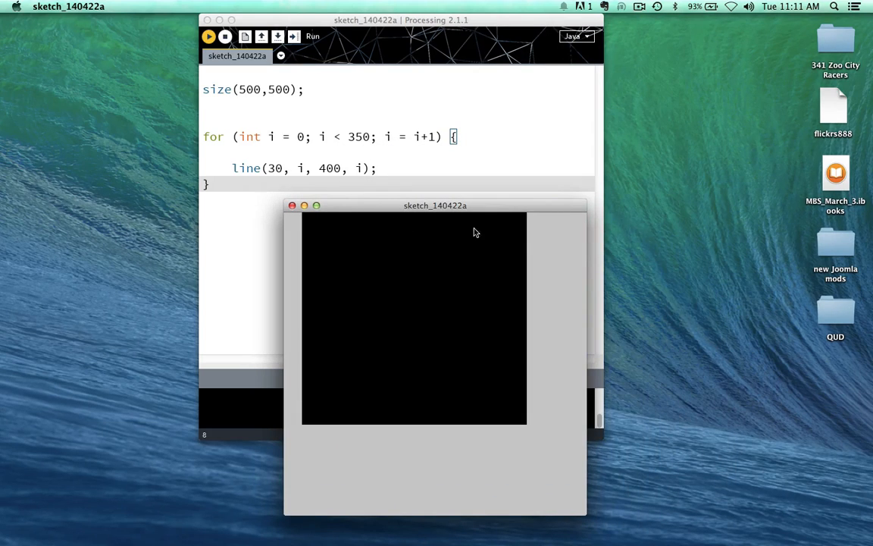
mouse_move(500, 278)
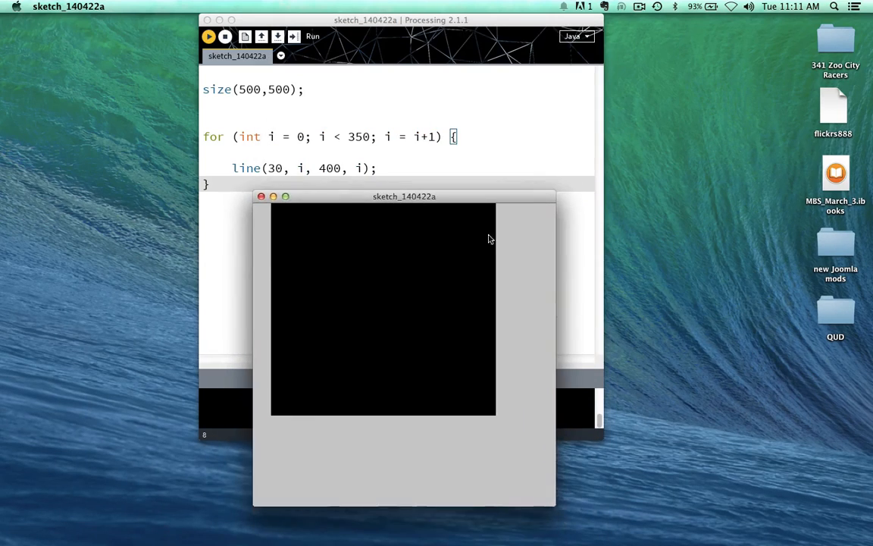
mouse_move(279, 221)
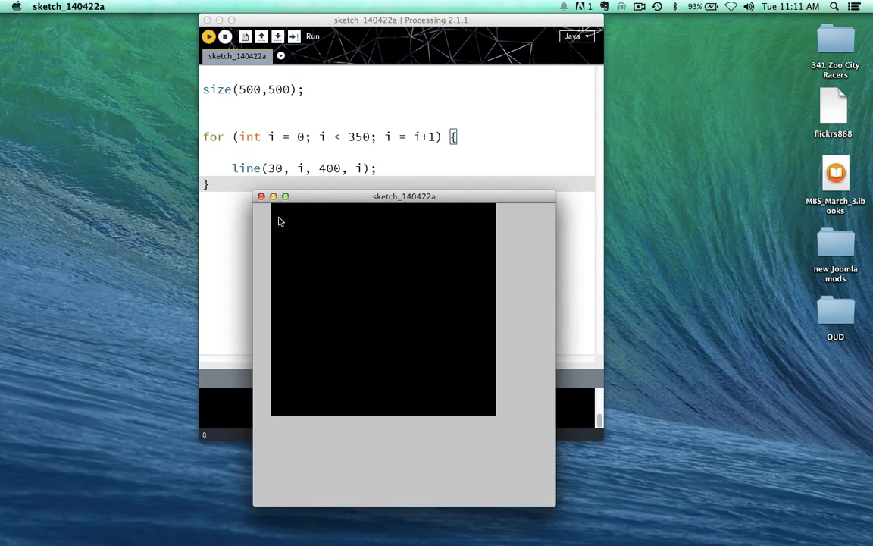
mouse_move(287, 219)
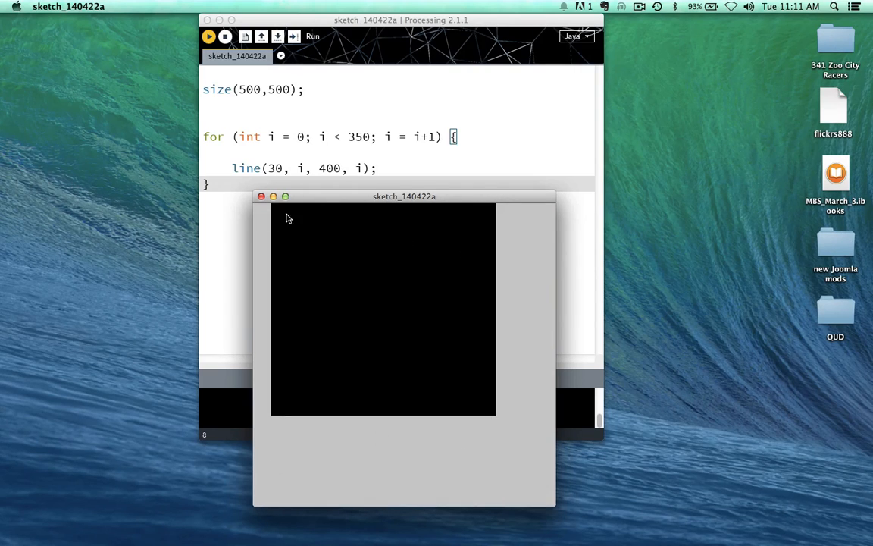
mouse_move(302, 211)
text(3)
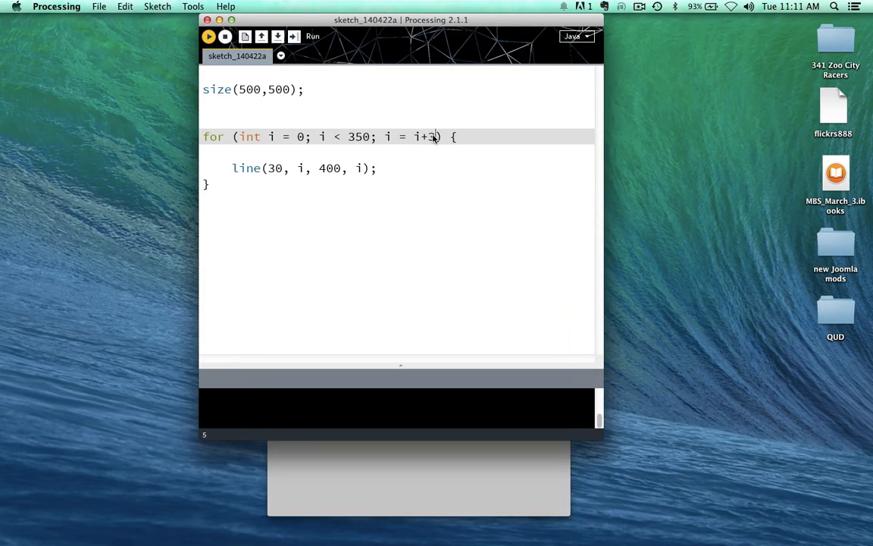
- Run the sketch with step i+3 to draw the finely striped square
click(207, 37)
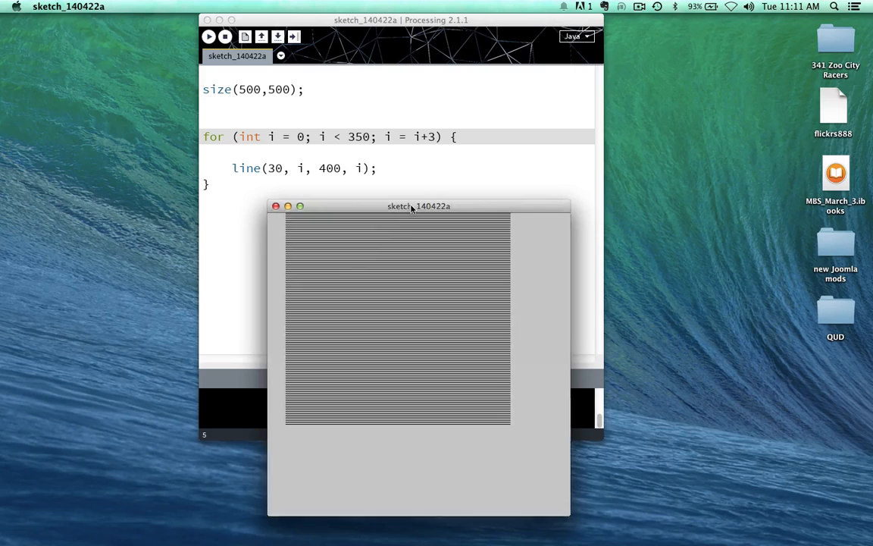
mouse_move(394, 240)
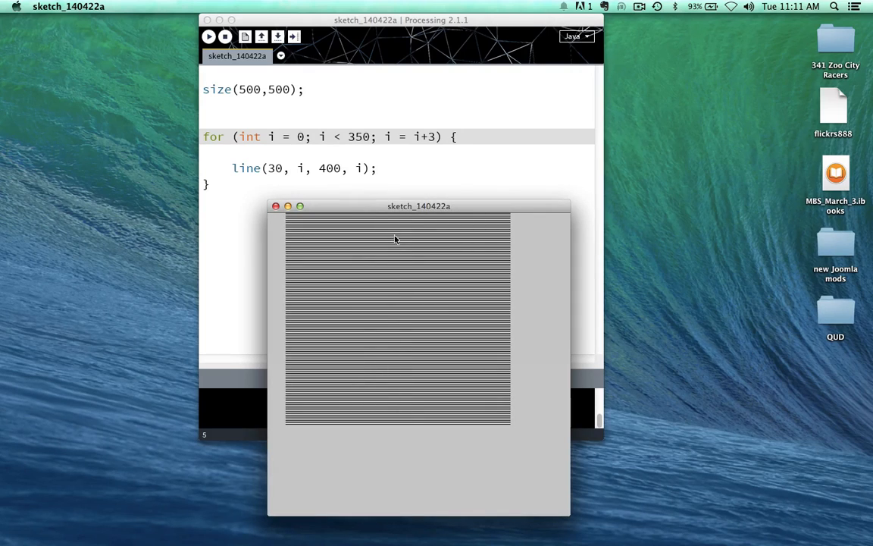